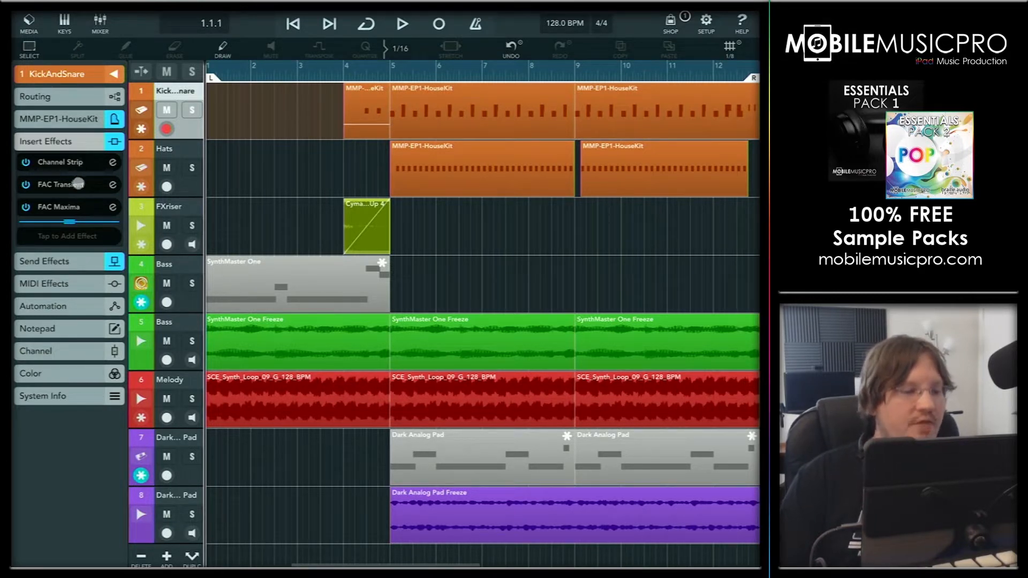
Show the Melody track's inserts with Pumphouse enabled alongside Channel Strip and StudioEQ.
left_click(59, 184)
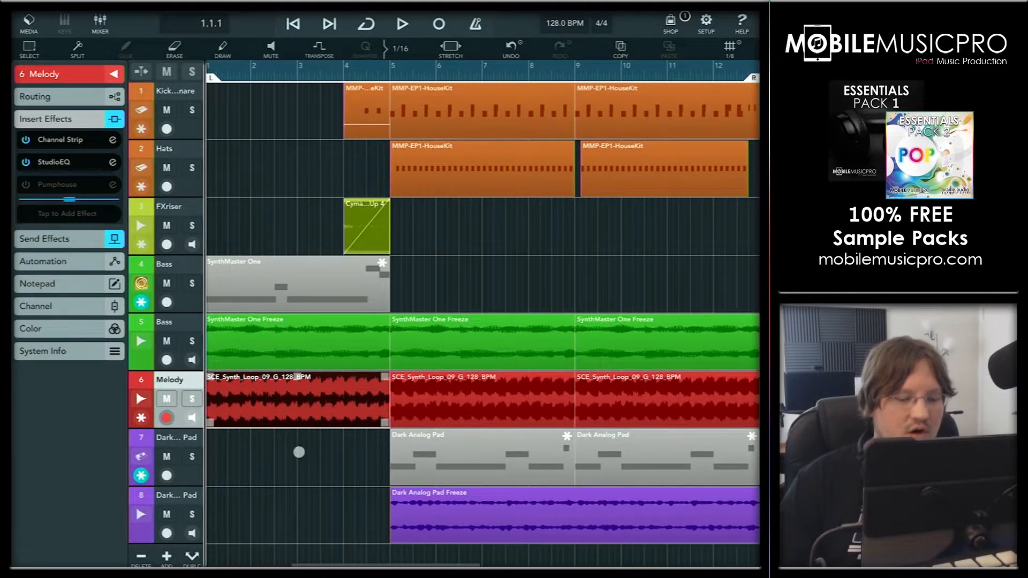
left_click(175, 452)
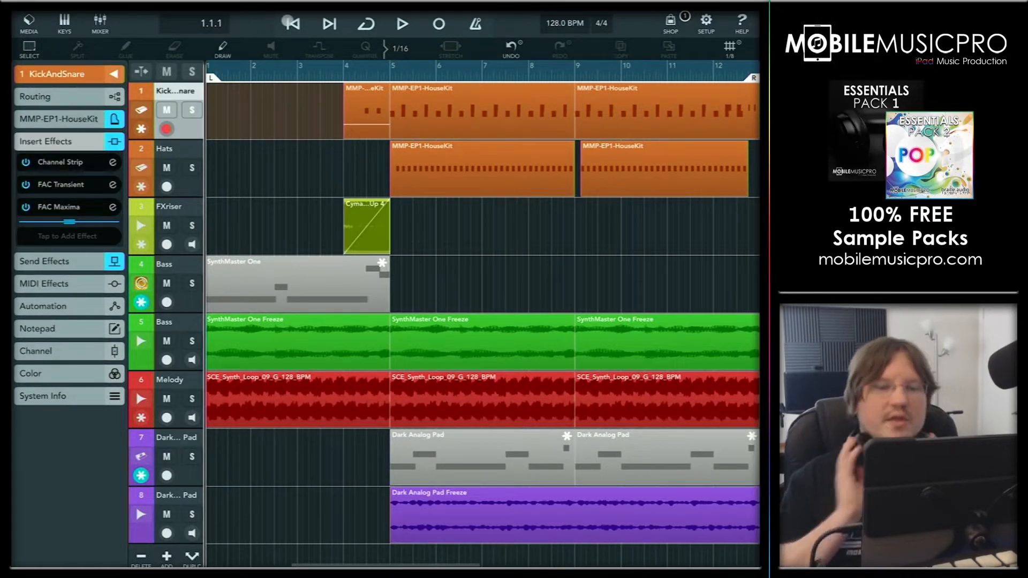
left_click(401, 23)
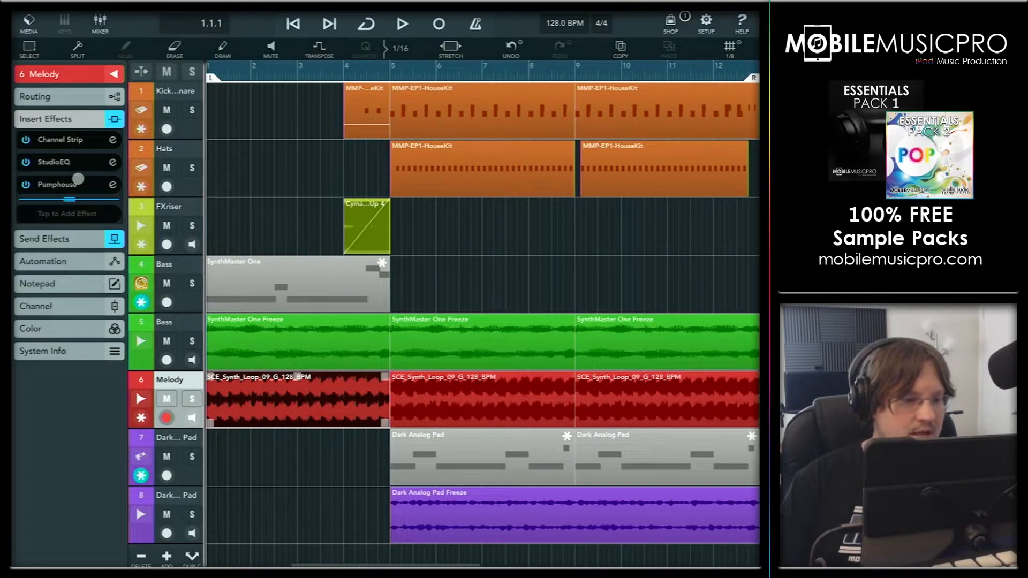
Bring up Pumphouse's controls for the Melody track (16 steps, 4:1 ratio, 92% mix).
left_click(58, 184)
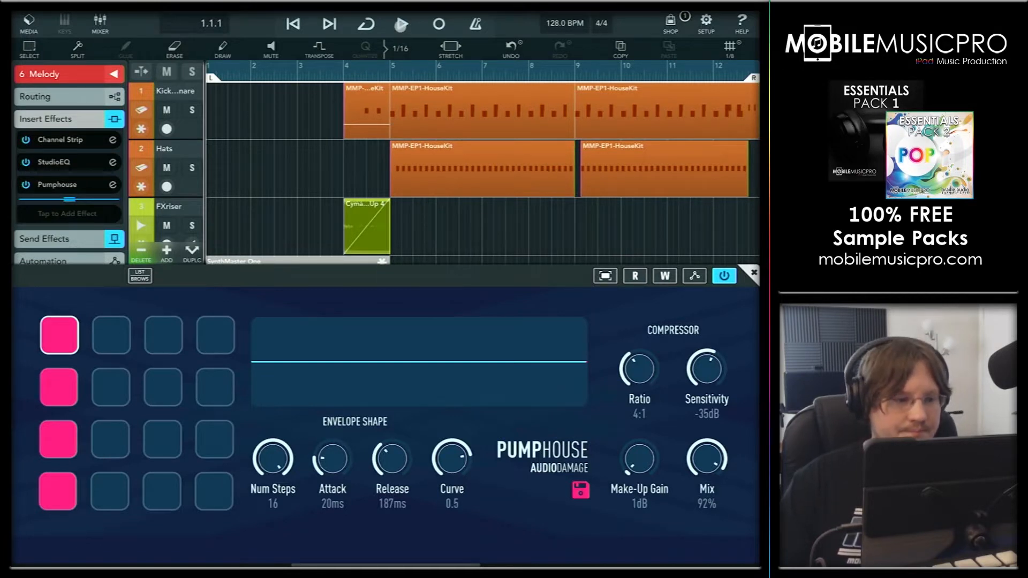
Start looped playback so Pumphouse pumps the Melody track with 4 ms attack.
left_click(401, 24)
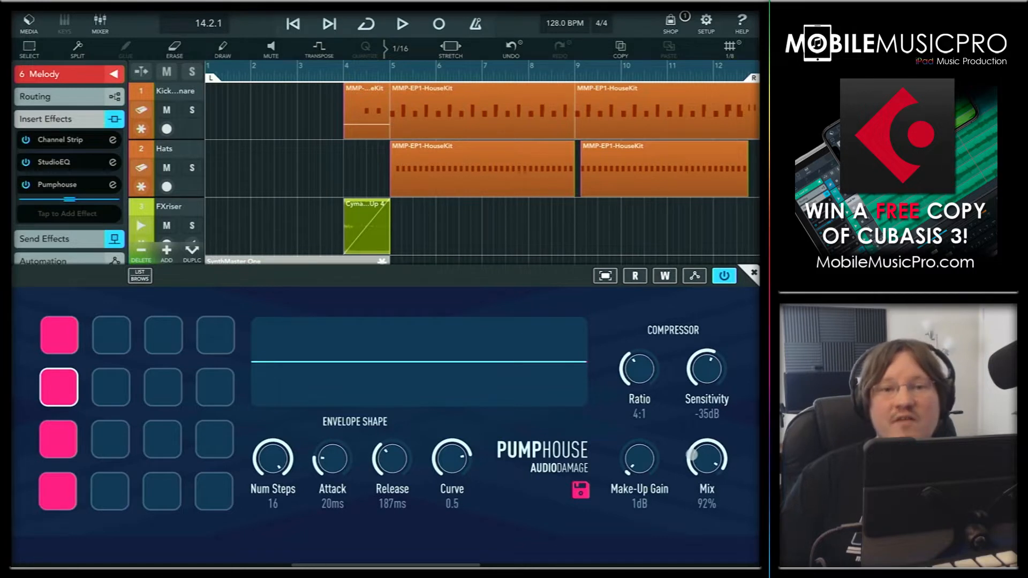
left_click(403, 24)
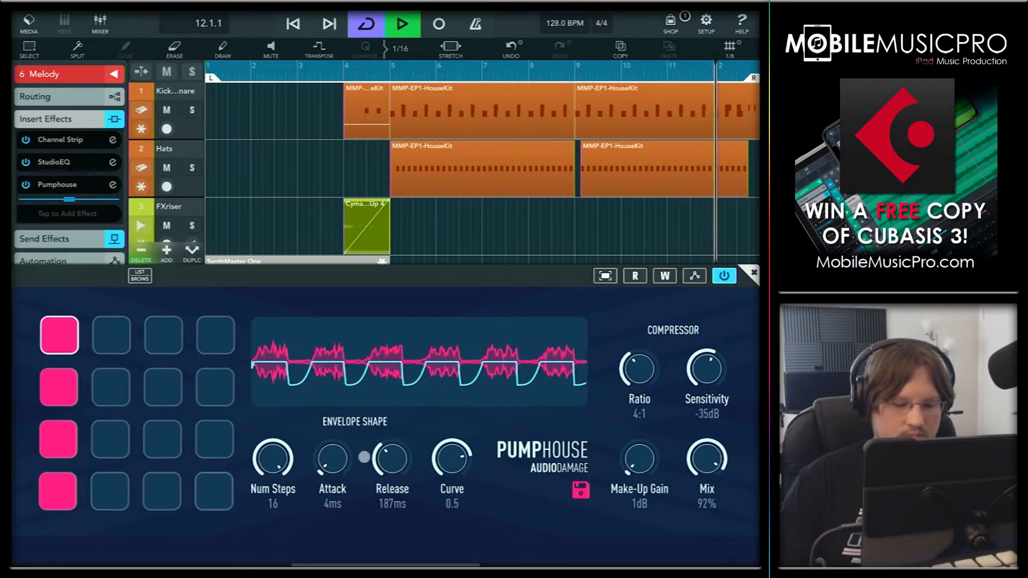
Set Pumphouse to 139 ms release, curve 1.0, -8 dB sensitivity and 100% mix.
left_click_drag(389, 457, 380, 466)
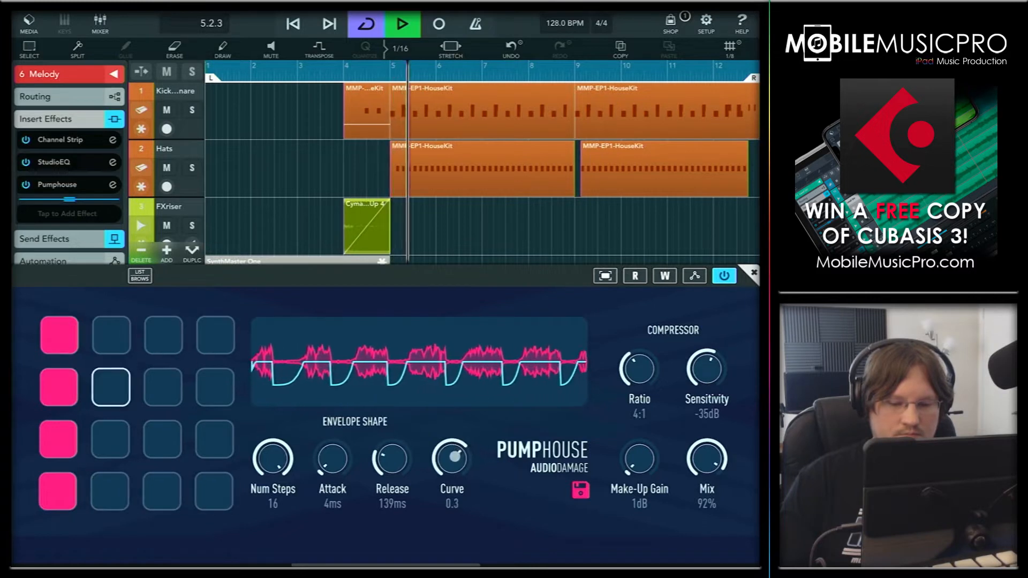
left_click_drag(451, 456, 450, 472)
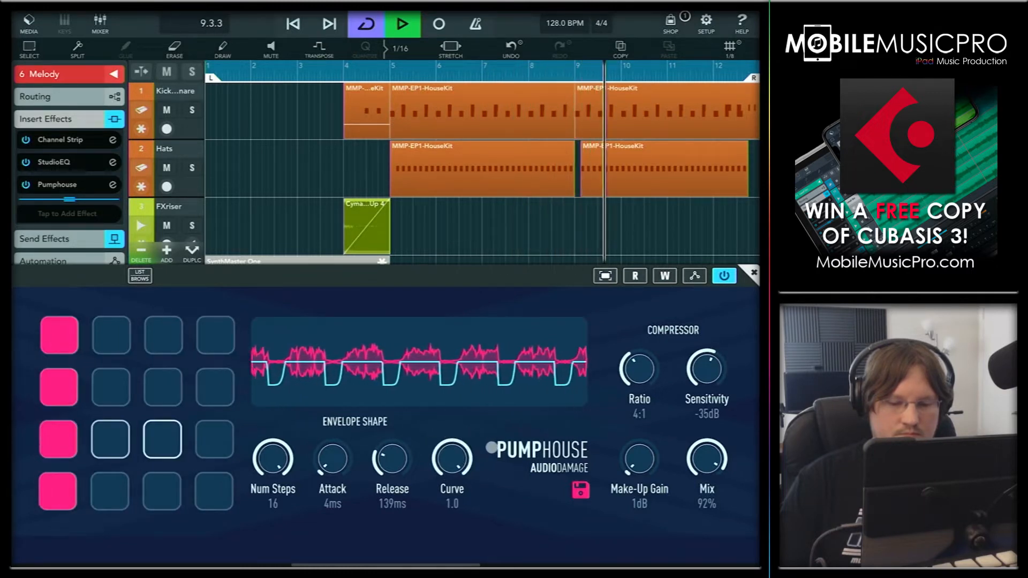
left_click_drag(637, 367, 630, 380)
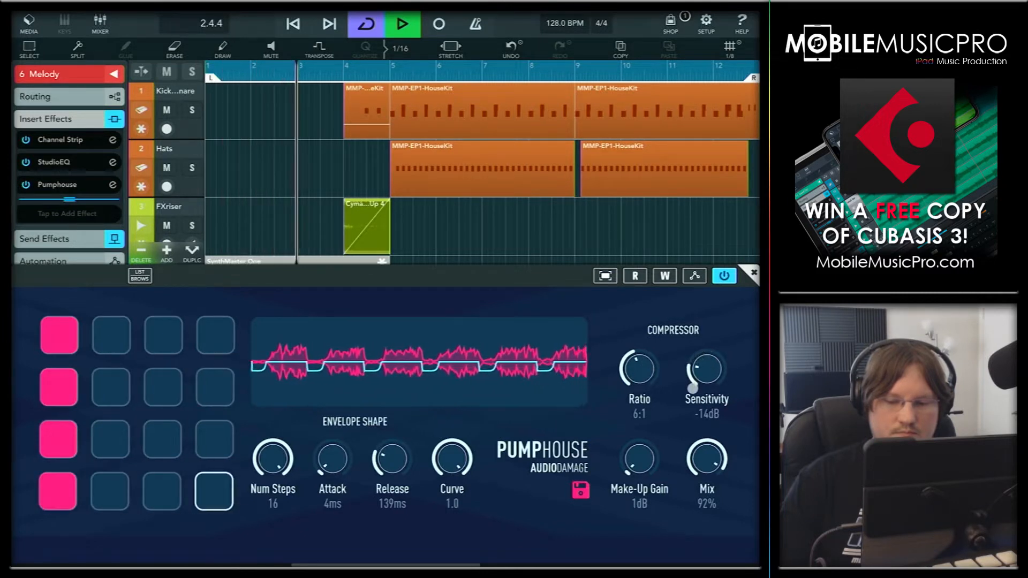
left_click_drag(705, 373, 714, 364)
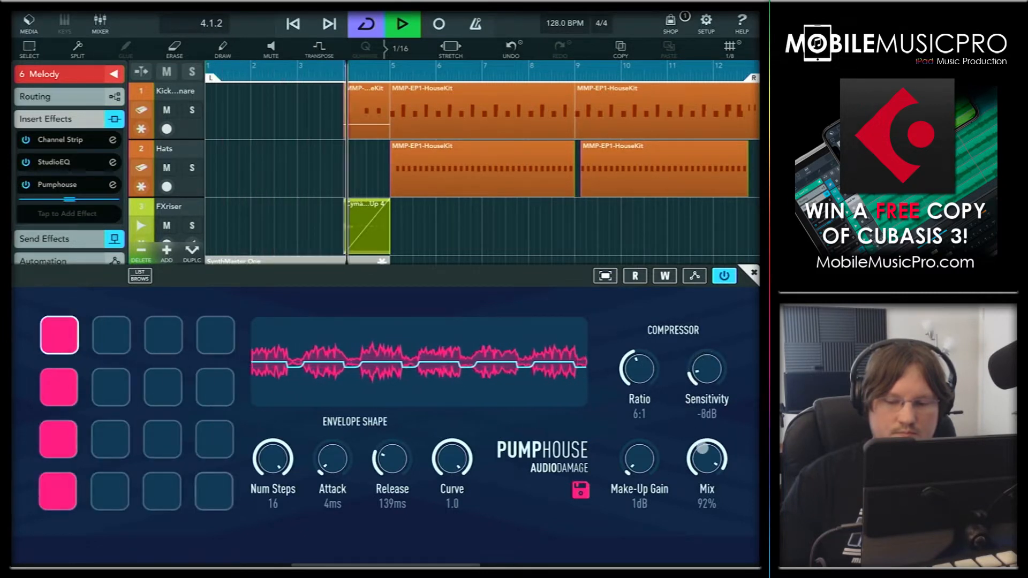
left_click_drag(706, 457, 705, 479)
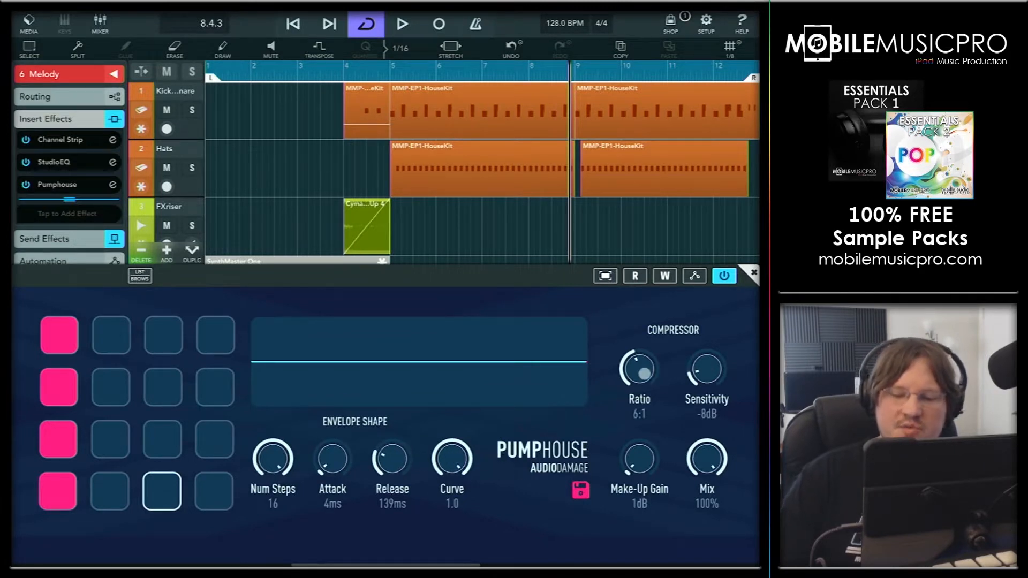
left_click_drag(637, 367, 637, 387)
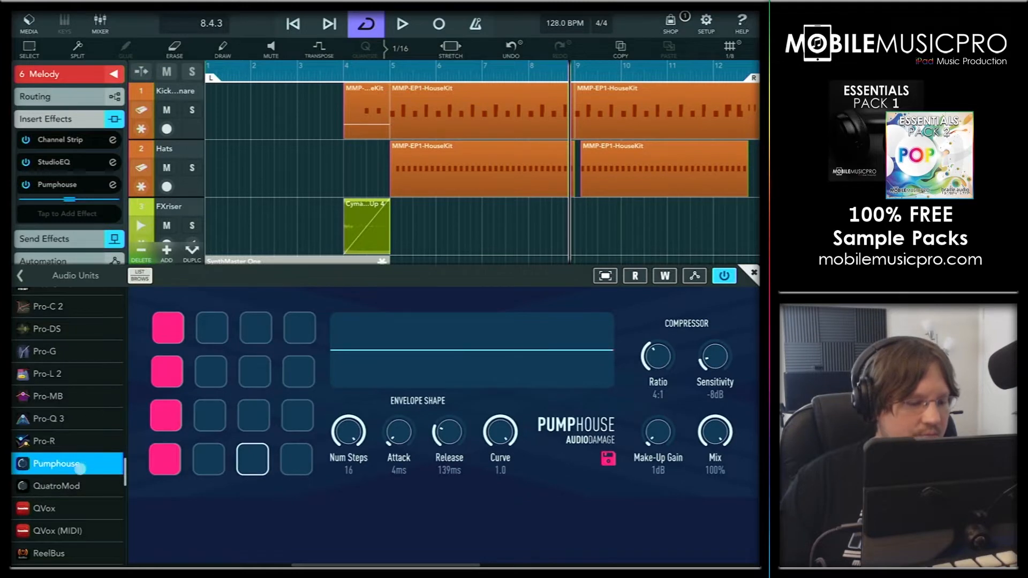
Load the Pump2 preset from My Presets, audition it with bypass toggled, and swap in BLEASS sidekick.
left_click(55, 463)
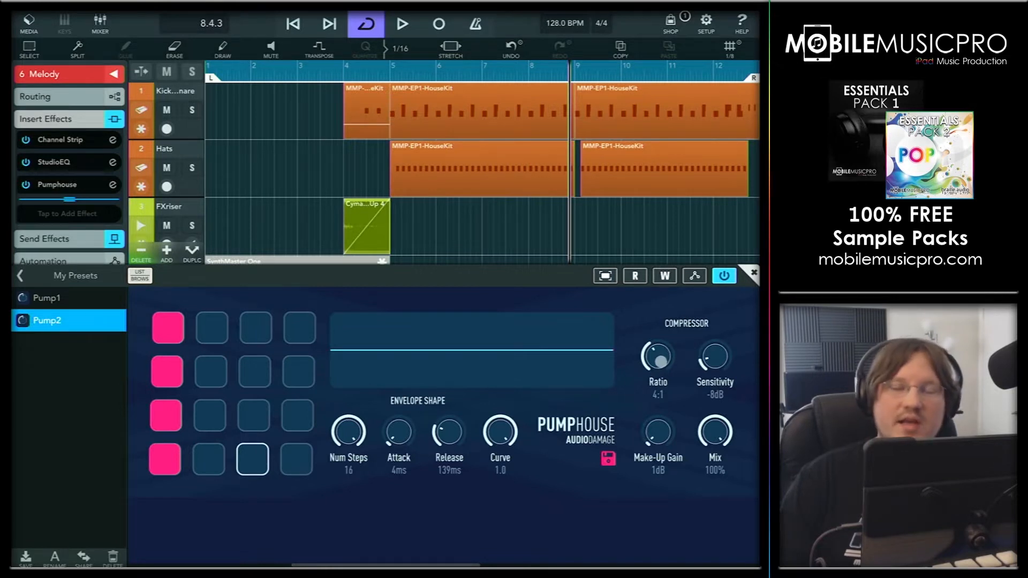
left_click(401, 23)
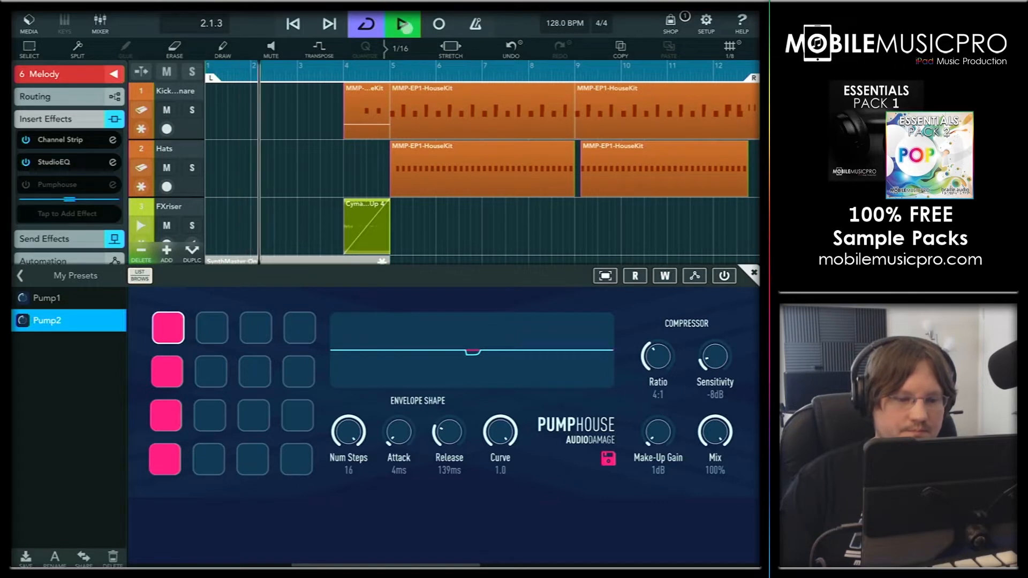
left_click(723, 275)
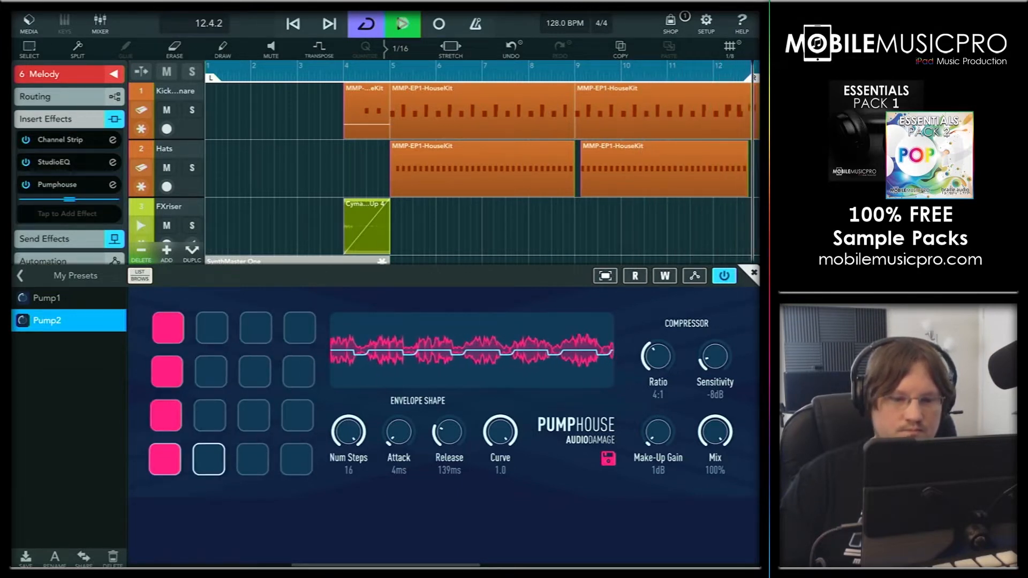
left_click(402, 25)
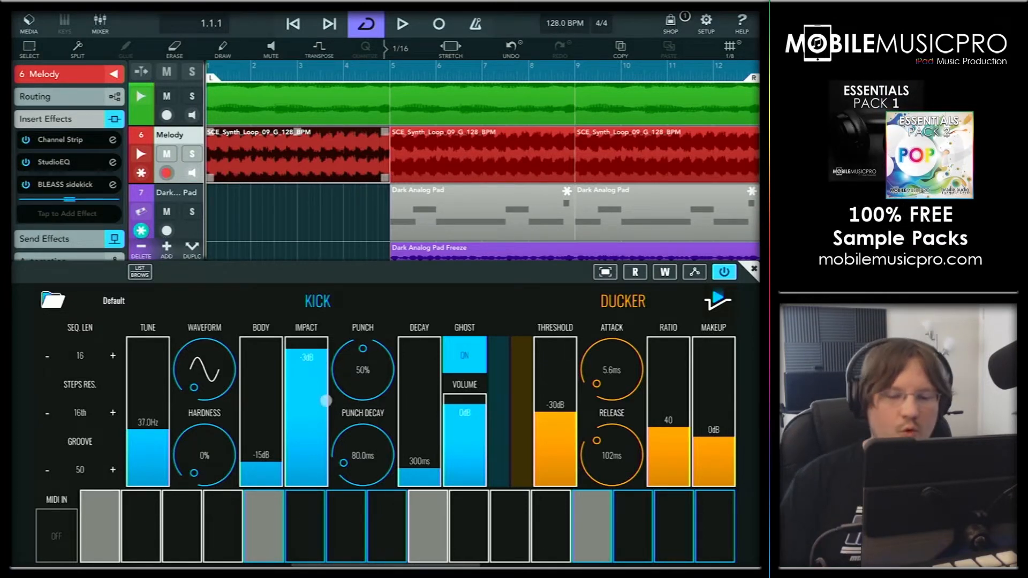
Briefly loop the Melody track through BLEASS sidekick, stop playback and toggle its ghost kick.
left_click_drag(327, 400, 333, 407)
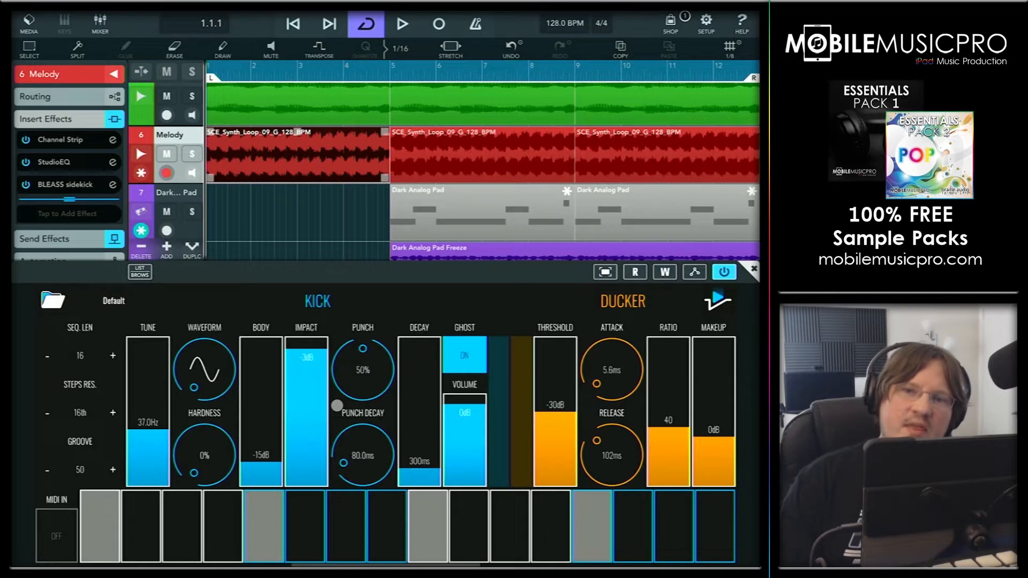
left_click(401, 25)
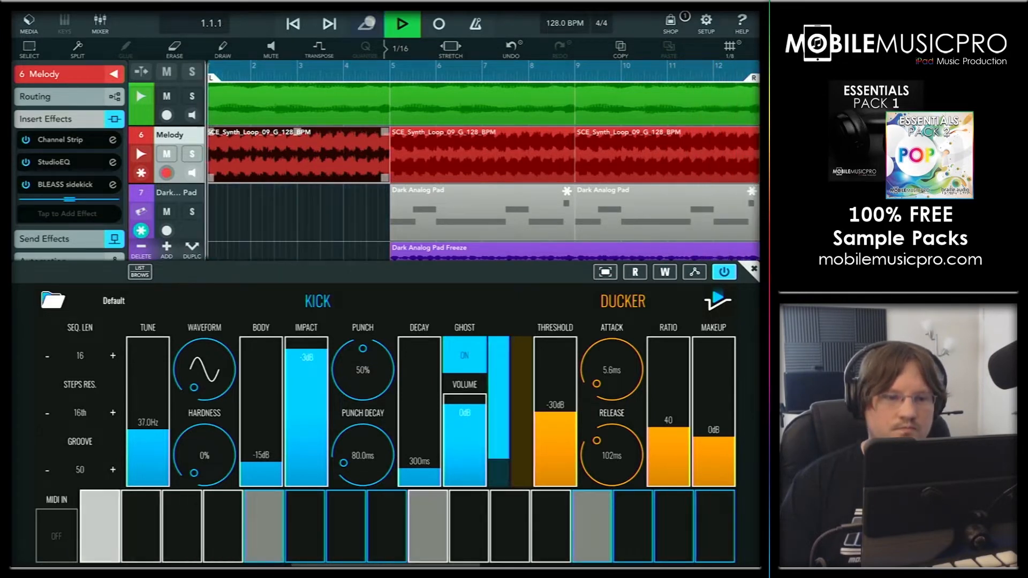
left_click(401, 23)
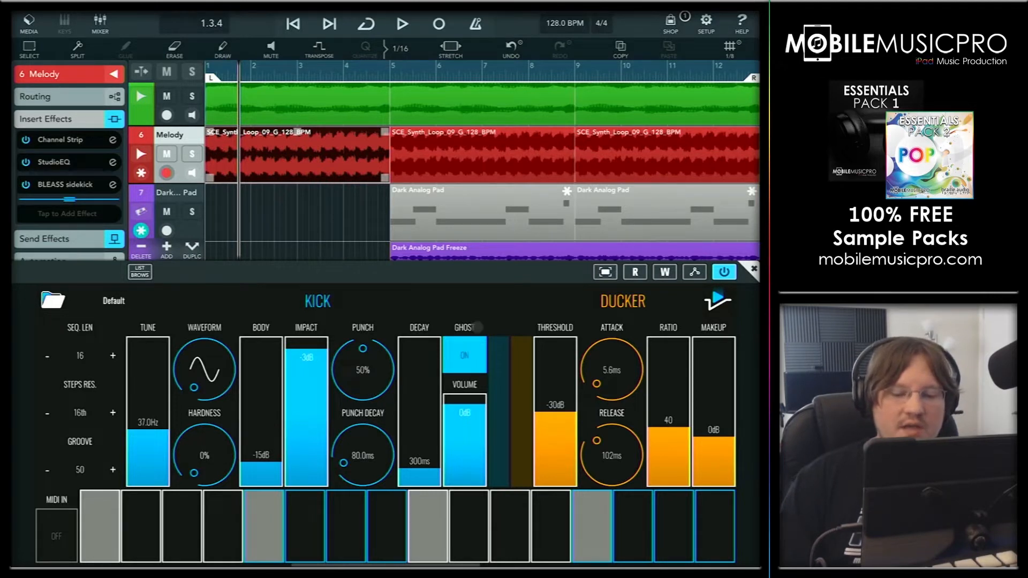
left_click(465, 354)
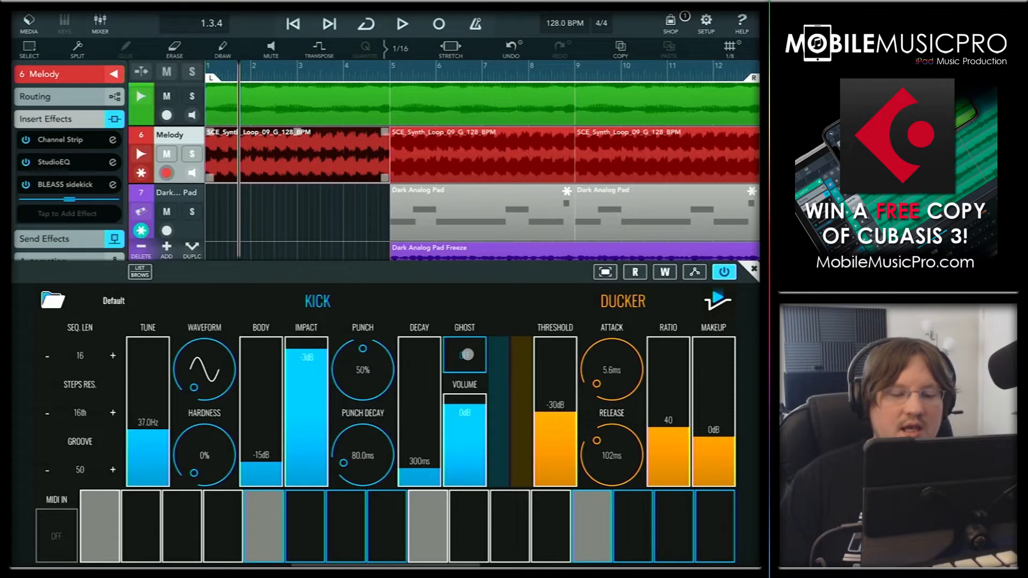
Switch the sidekick's ghost kick off and show the saved presets list with Pump1.
left_click(464, 354)
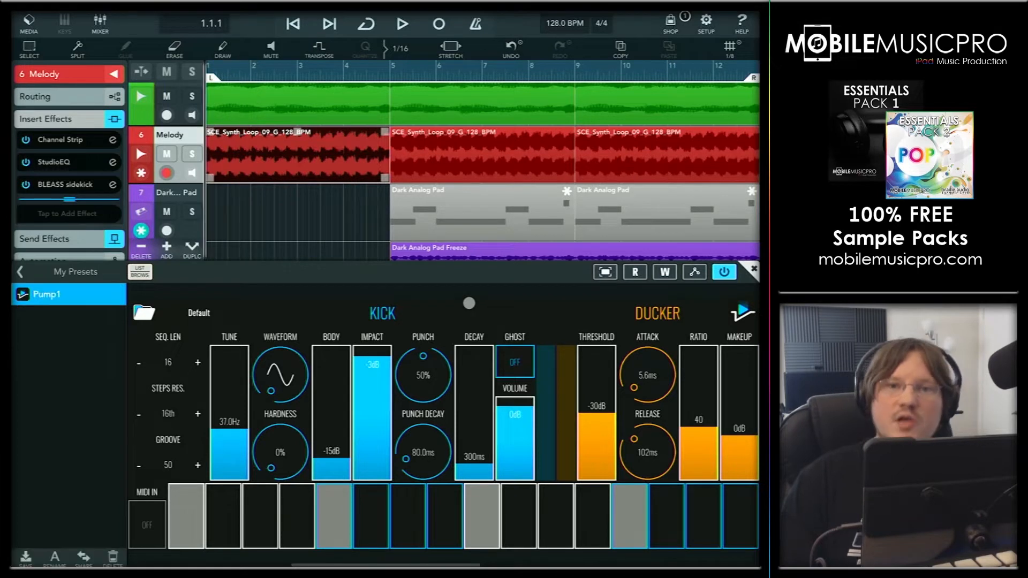
Switch the ghost kick back on and move on to Perforator with its Sidechain Effect preset.
left_click(515, 361)
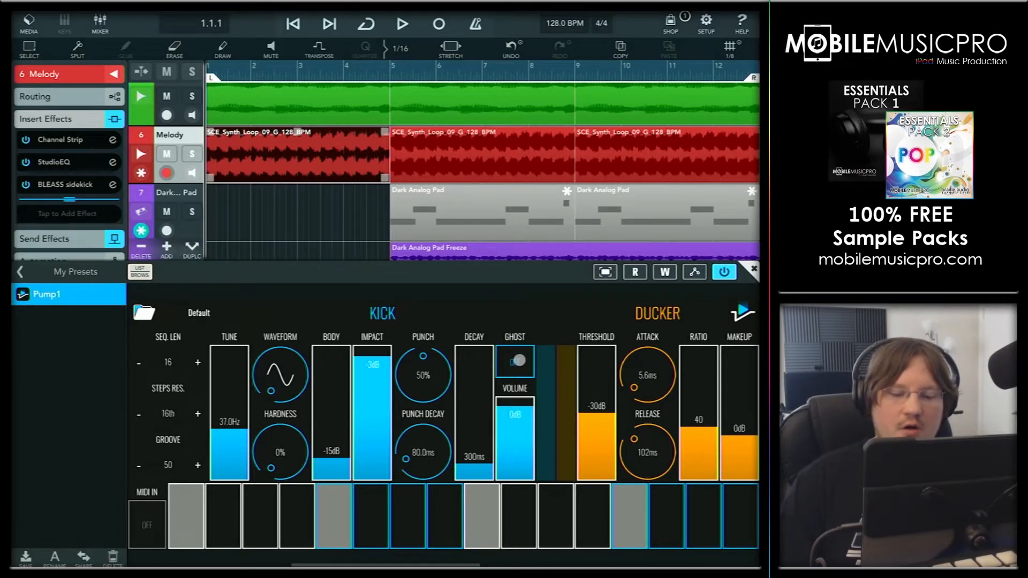
left_click(515, 361)
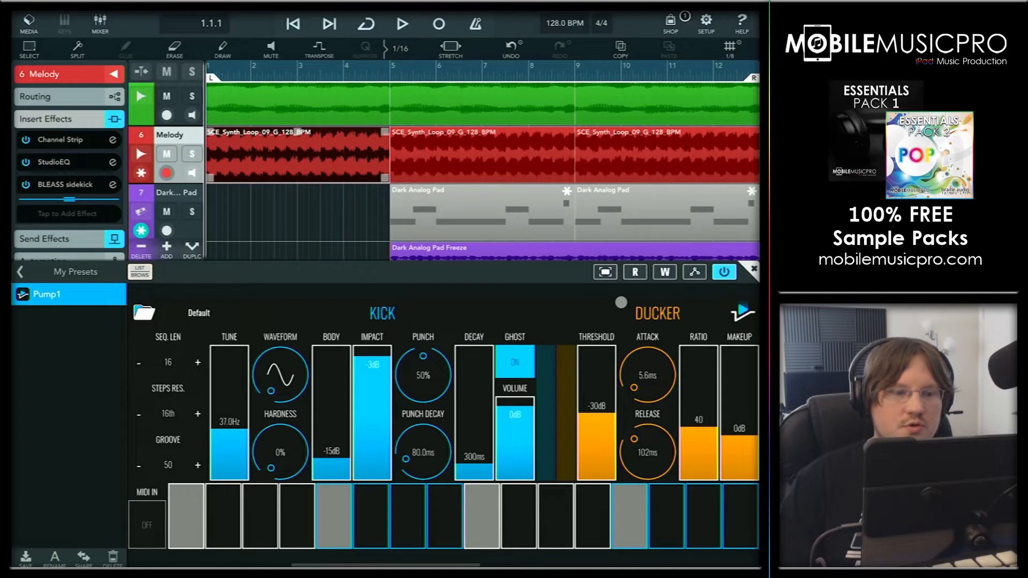
left_click(403, 24)
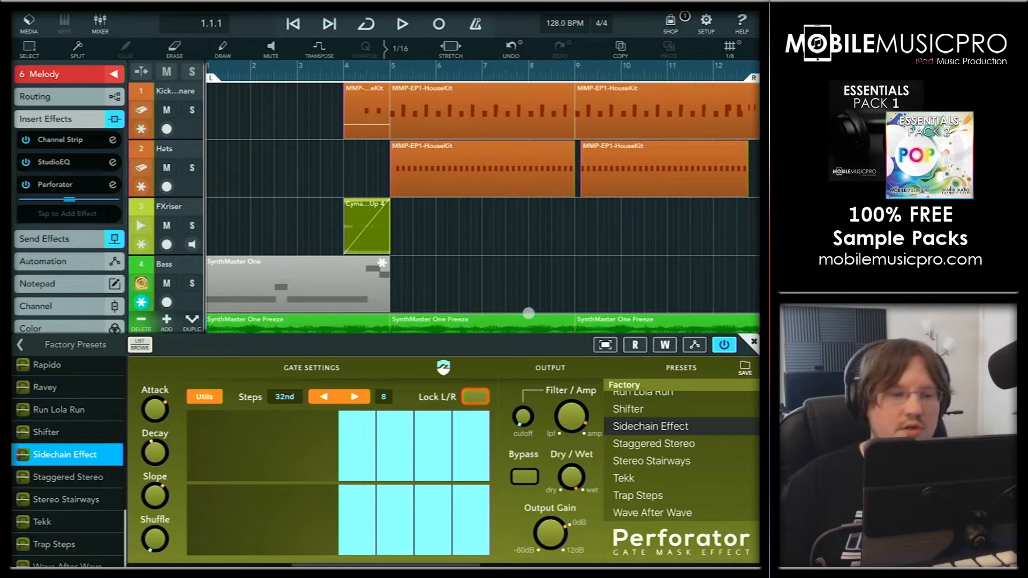
left_click(401, 25)
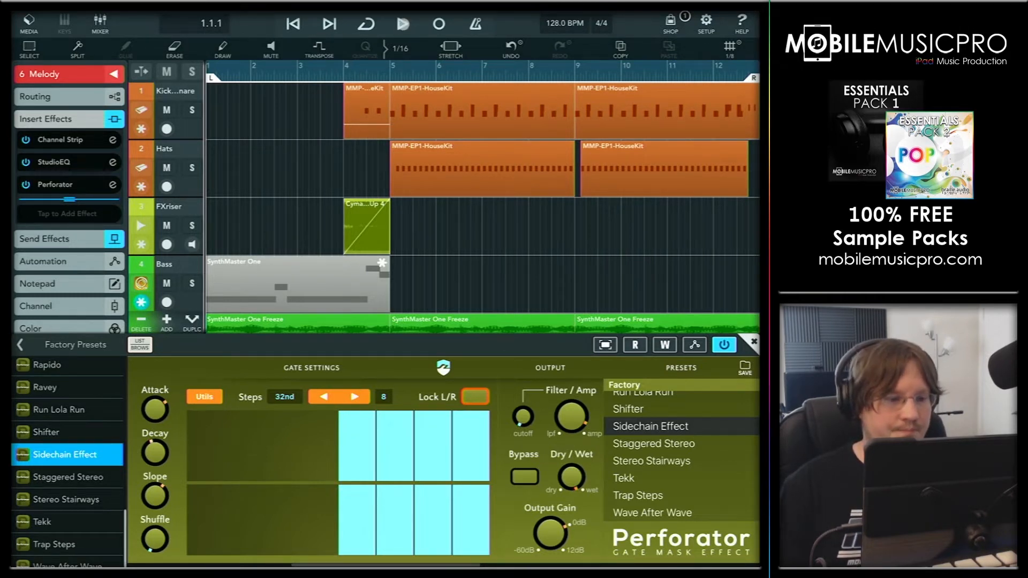
left_click(402, 24)
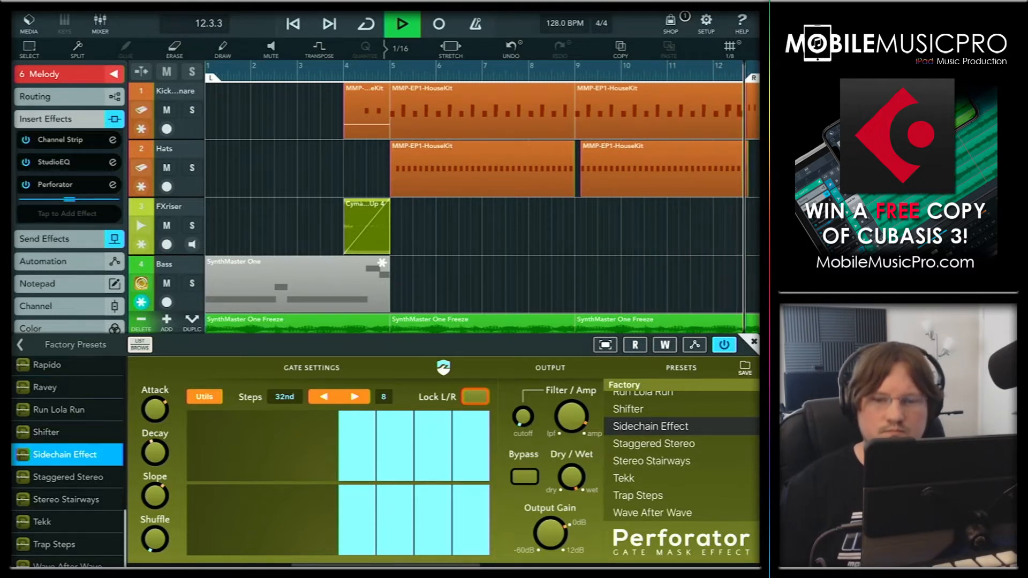
left_click(402, 25)
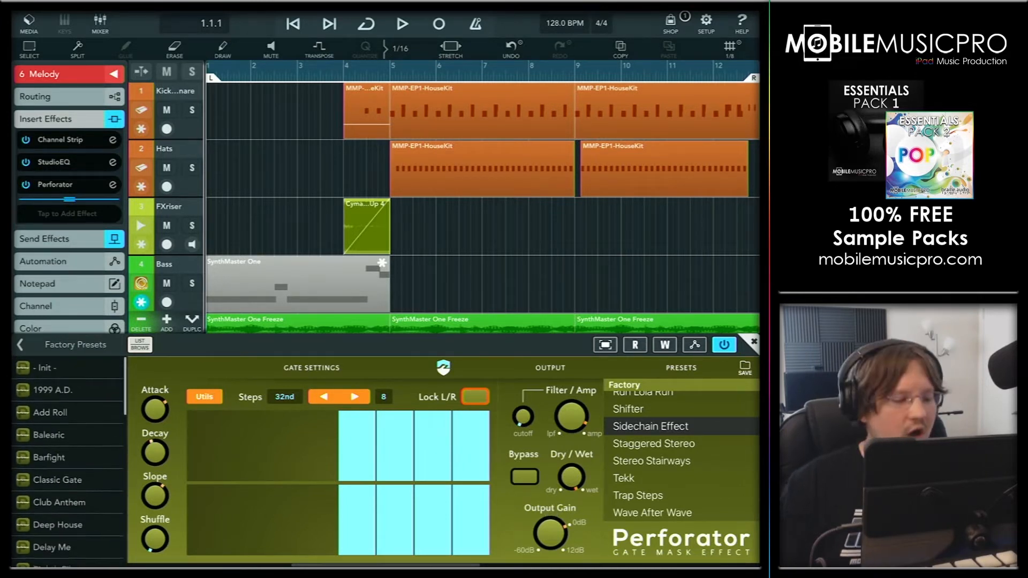
Keep Perforator's Sidechain Effect preset selected and loop the house song to hear it.
scroll("down", 3)
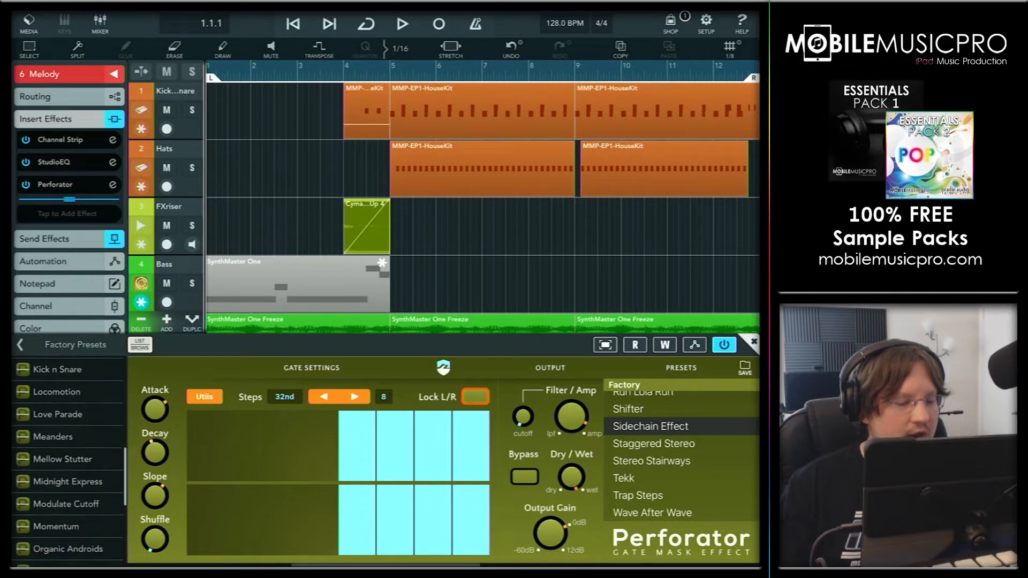
scroll("down", 3)
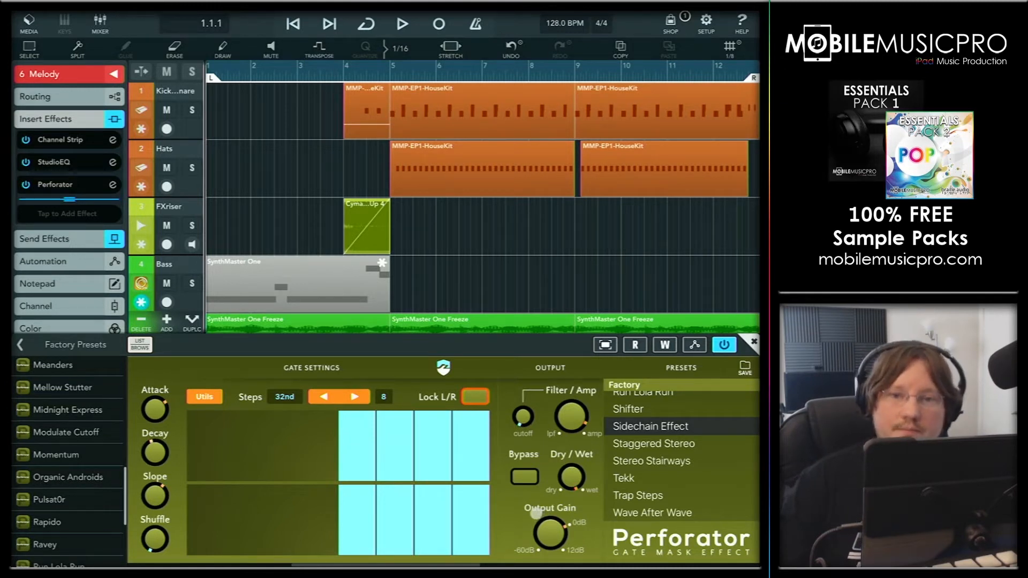
left_click(401, 24)
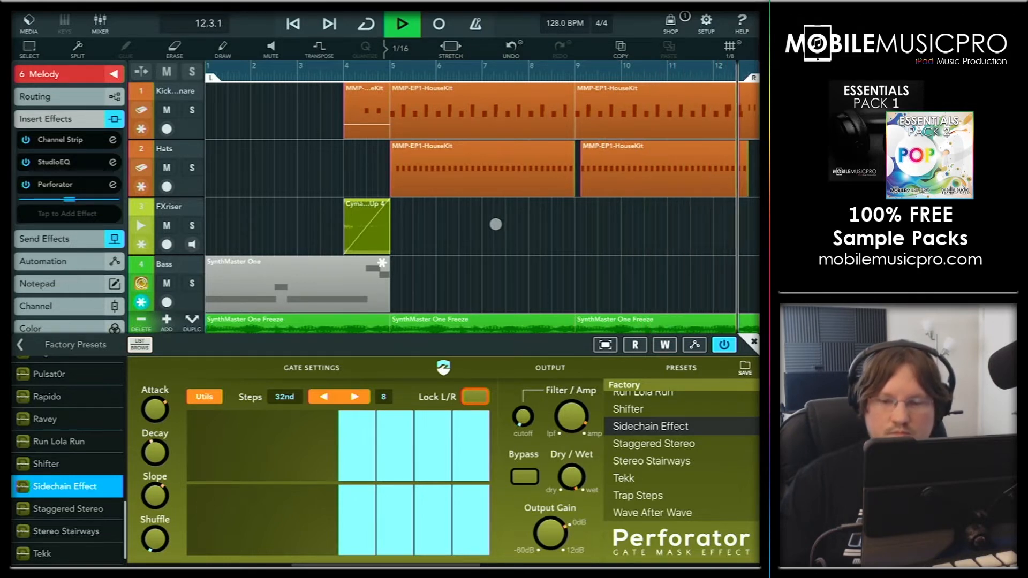
left_click(401, 24)
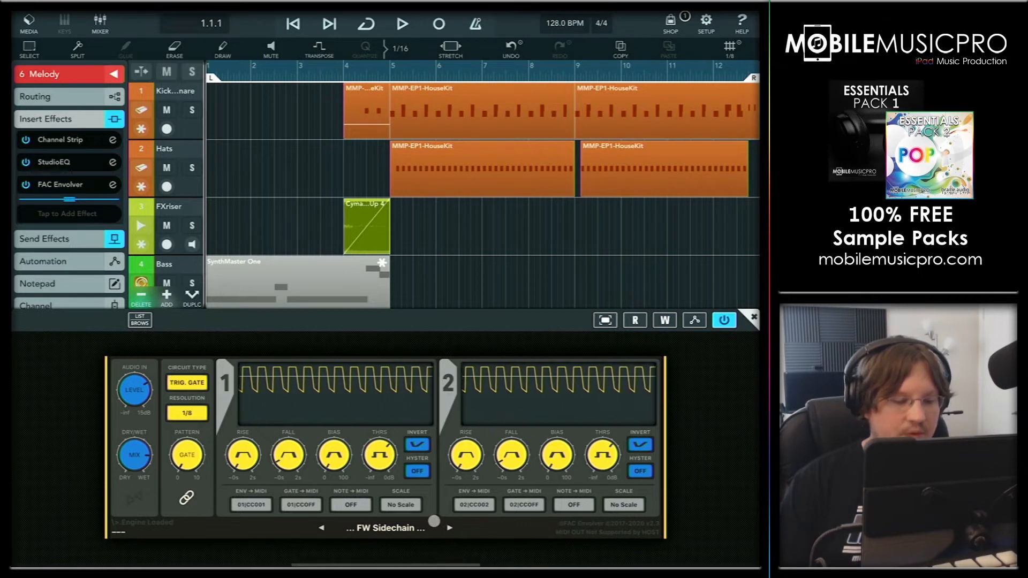
Try FAC Envolver's circuit type in Follower mode, then return it to Trigger Gate.
left_click(186, 382)
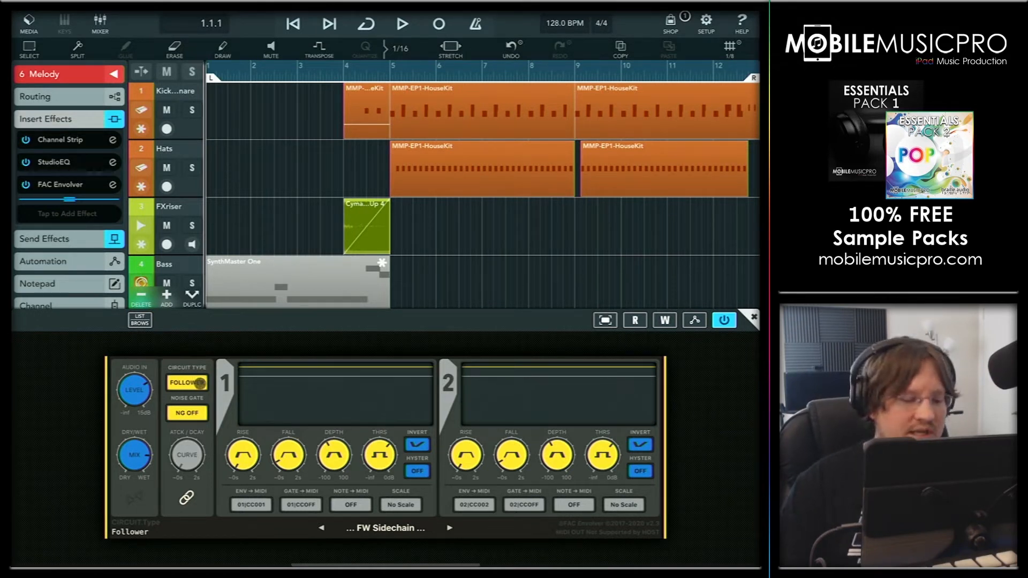
left_click(187, 383)
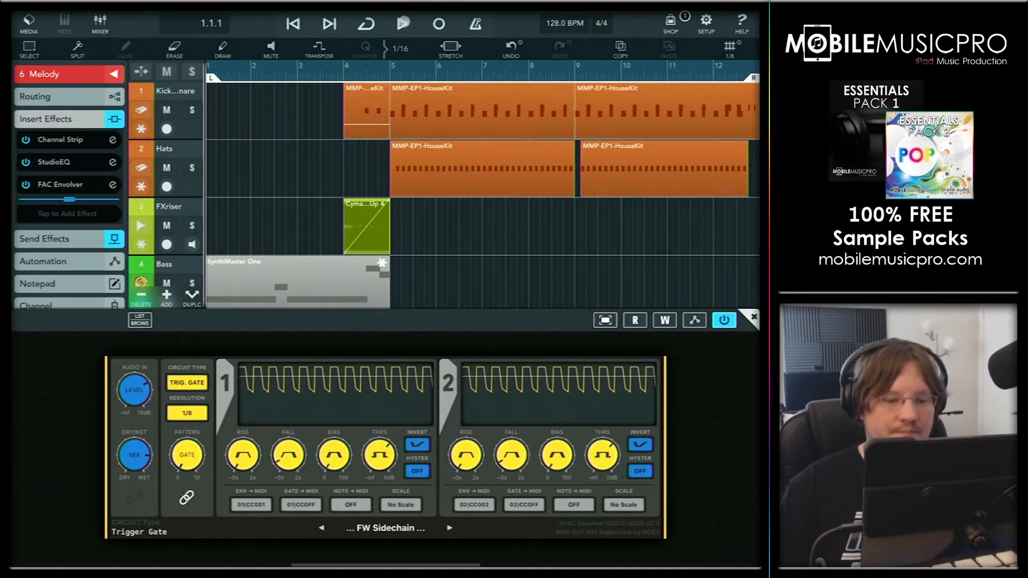
Play the song to hear the FW Sidechain trigger-gate preset on the Melody track.
left_click(402, 23)
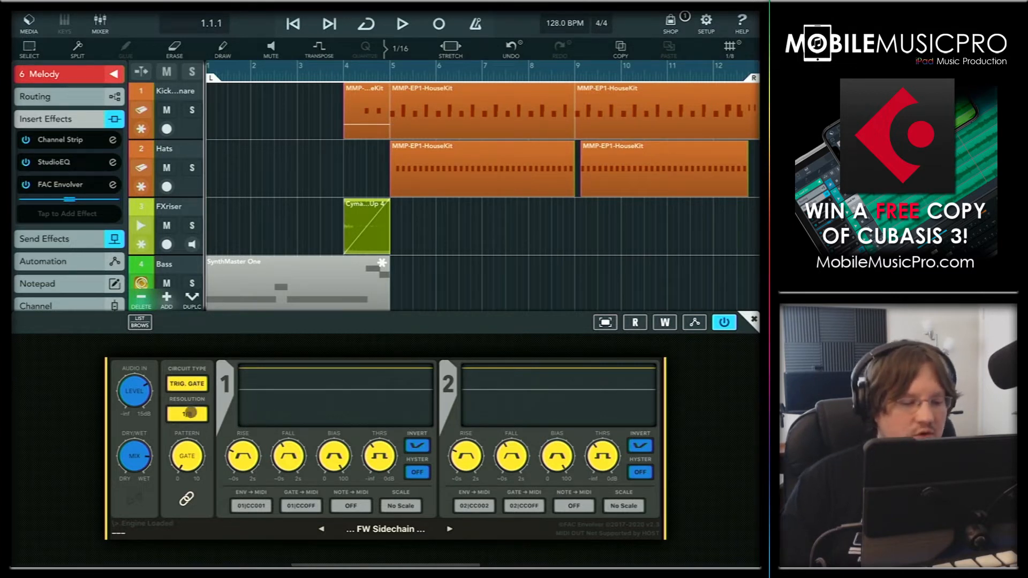
Lower the FAC Envolver threshold to -28.4 dB, play the song, then bypass the effect.
left_click(186, 413)
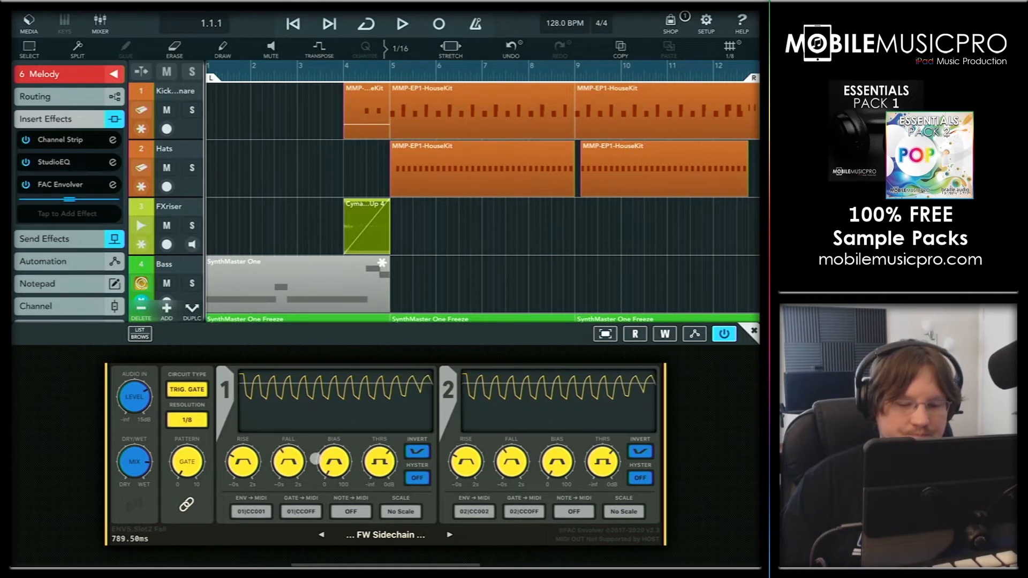
left_click_drag(332, 463, 333, 452)
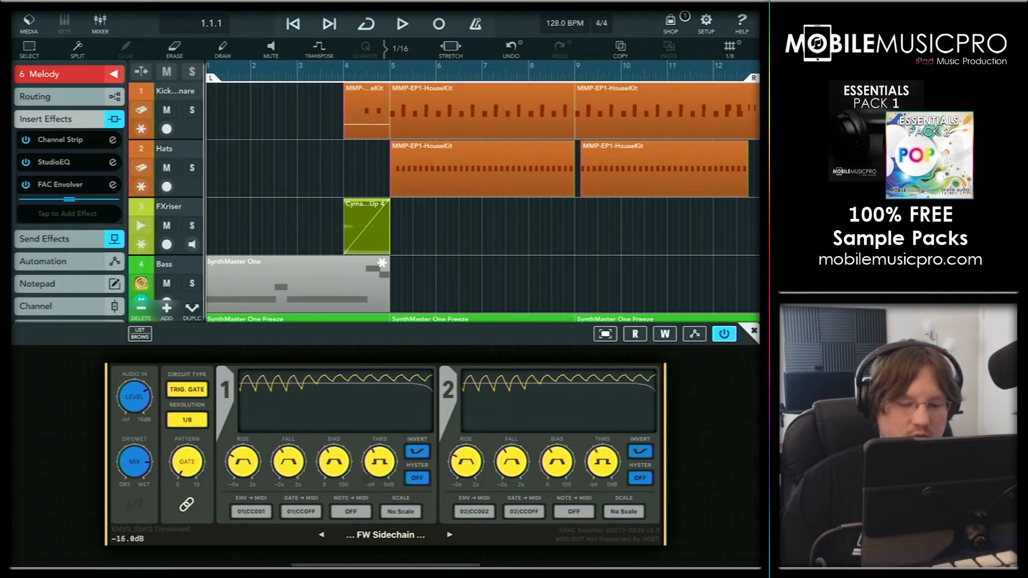
left_click_drag(379, 463, 371, 472)
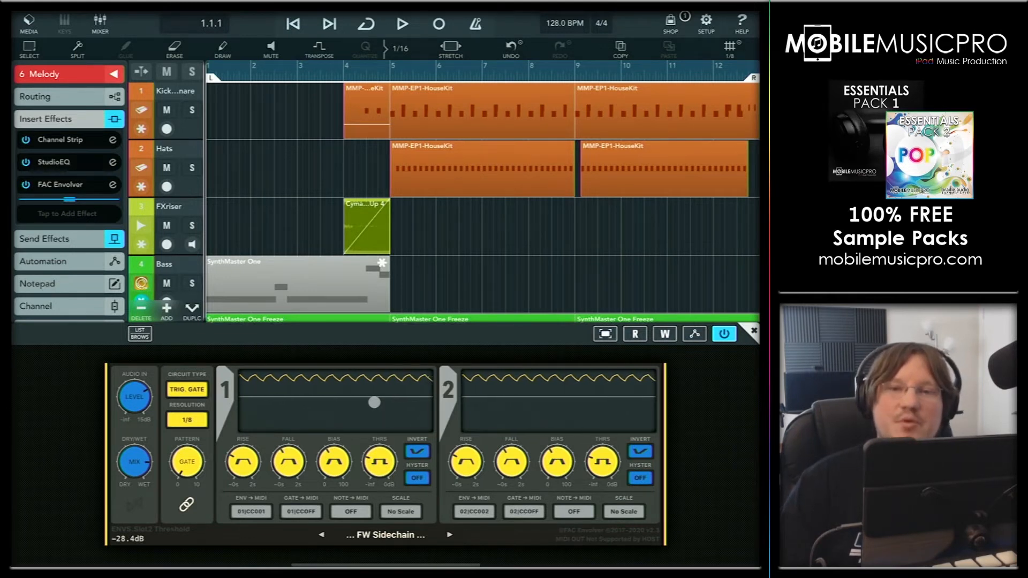
left_click(403, 24)
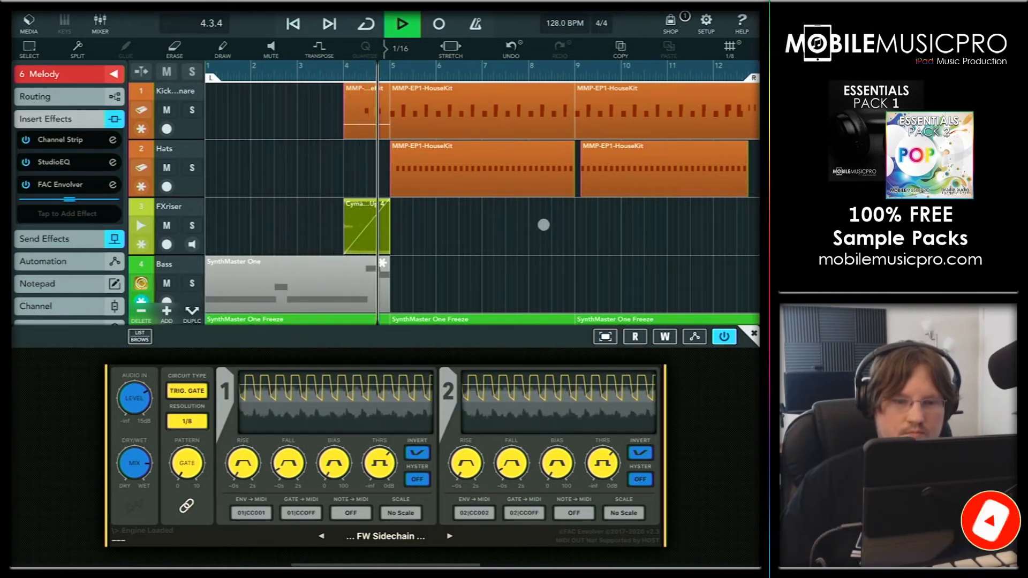
left_click(724, 336)
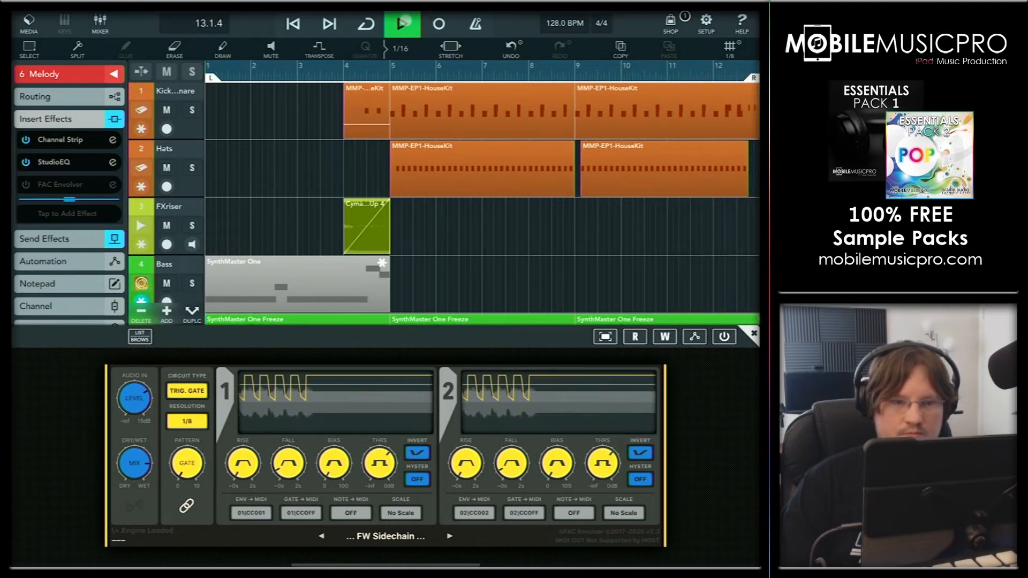
Stop playback before bringing up the Flux Mini Fakechain 2 effect.
left_click(402, 24)
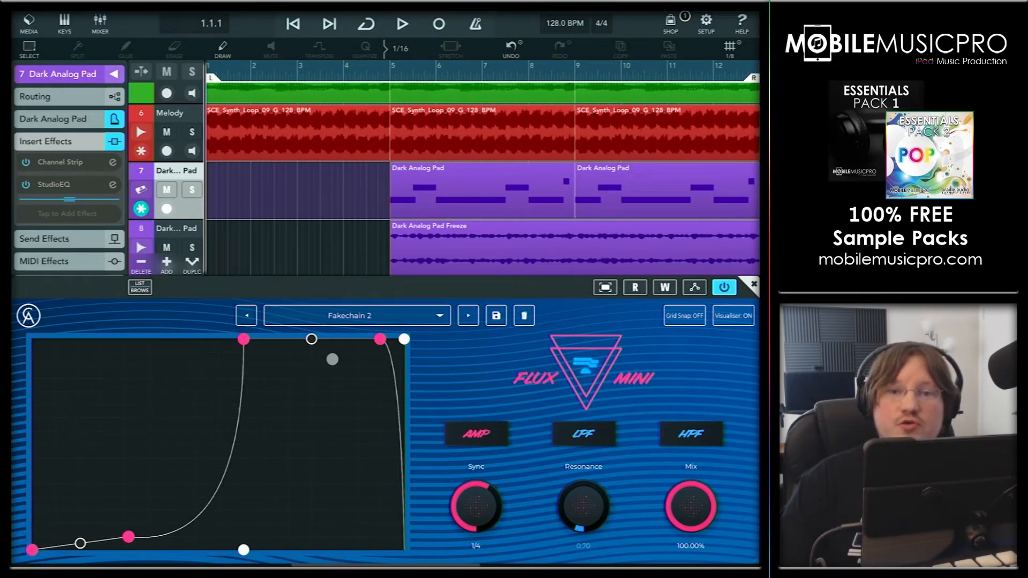
Select the Melody track, audition Flux Mini's Fakechain 2 ducking, then stop playback.
left_click(169, 112)
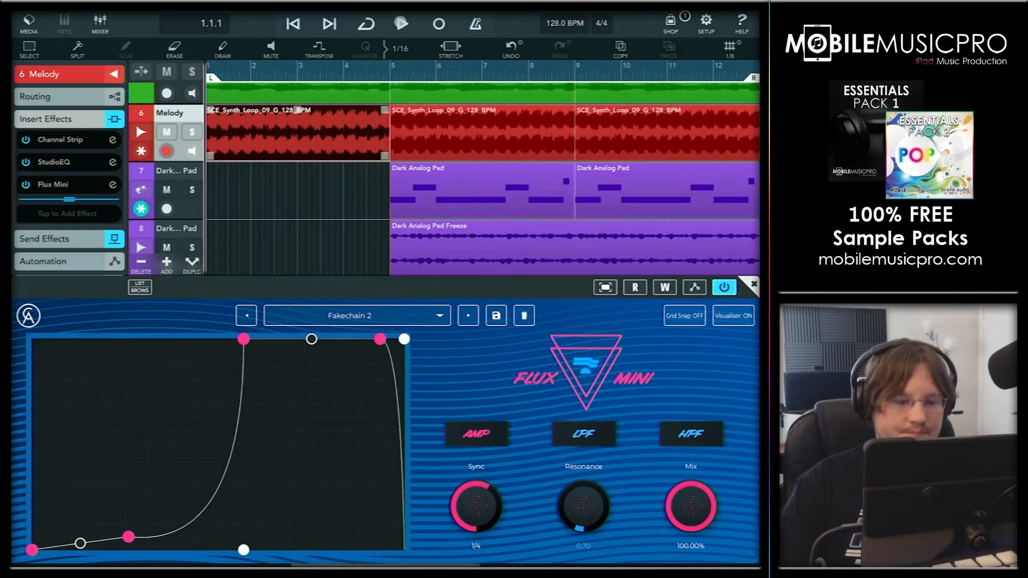
left_click(401, 24)
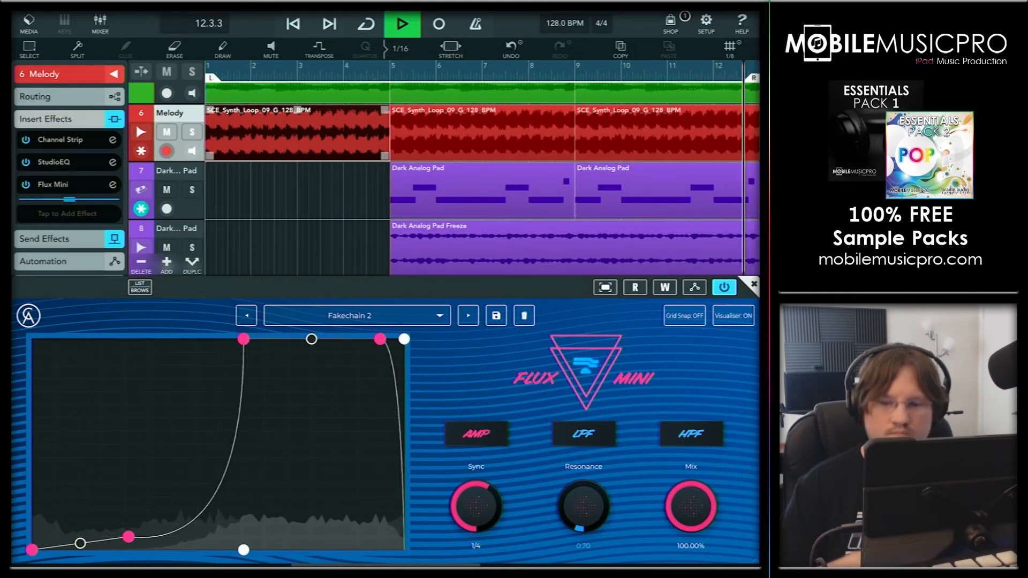
left_click(401, 24)
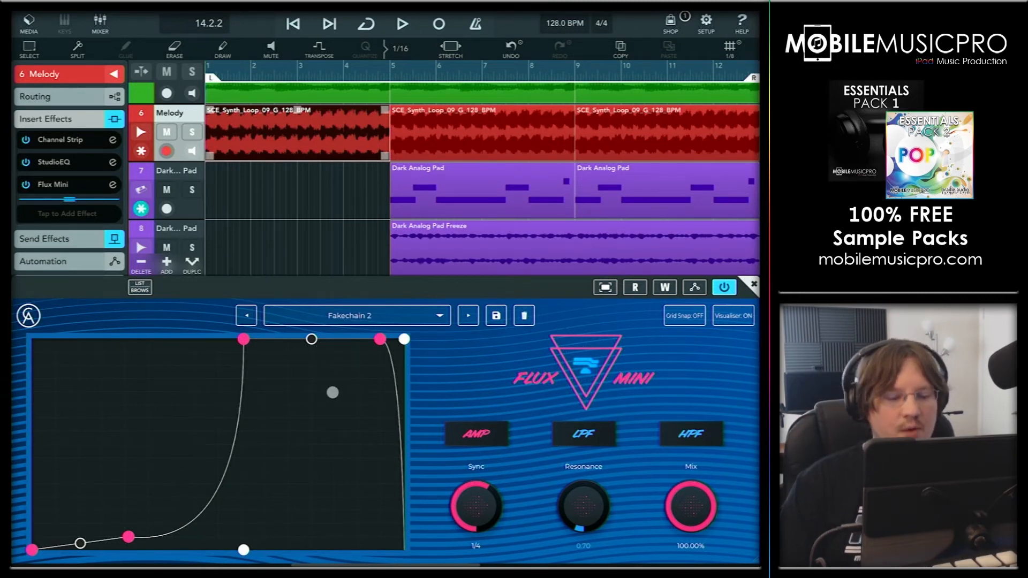
Raise the Flux Mini curve's recovery so volume returns sooner, then show its preset list.
left_click_drag(332, 392, 161, 492)
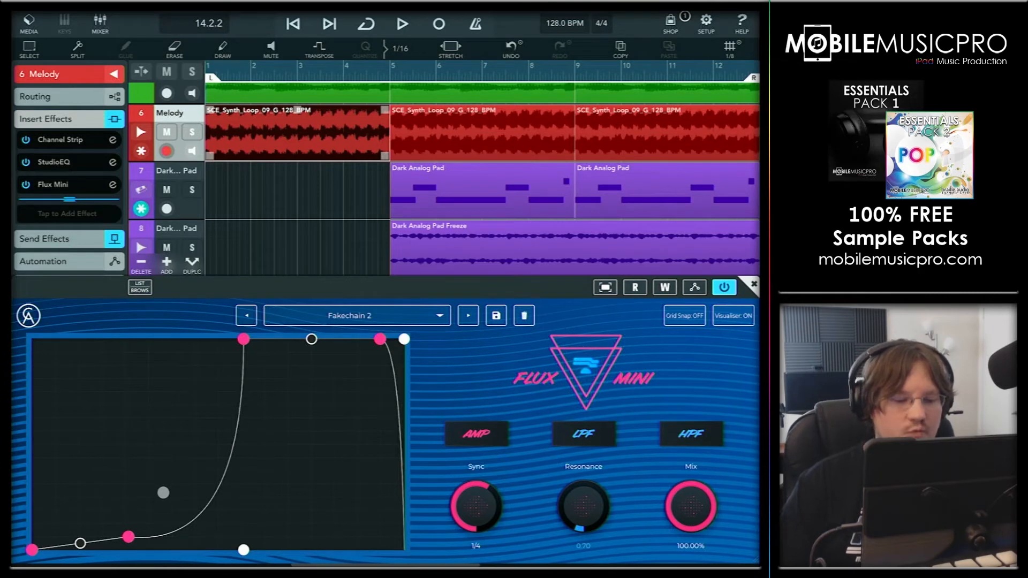
left_click_drag(130, 538, 111, 522)
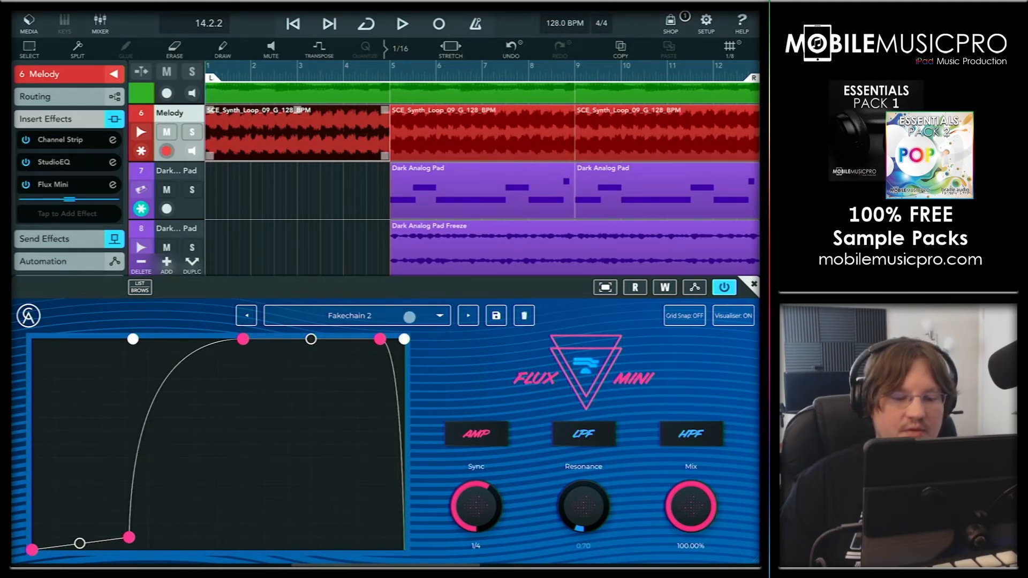
left_click(355, 315)
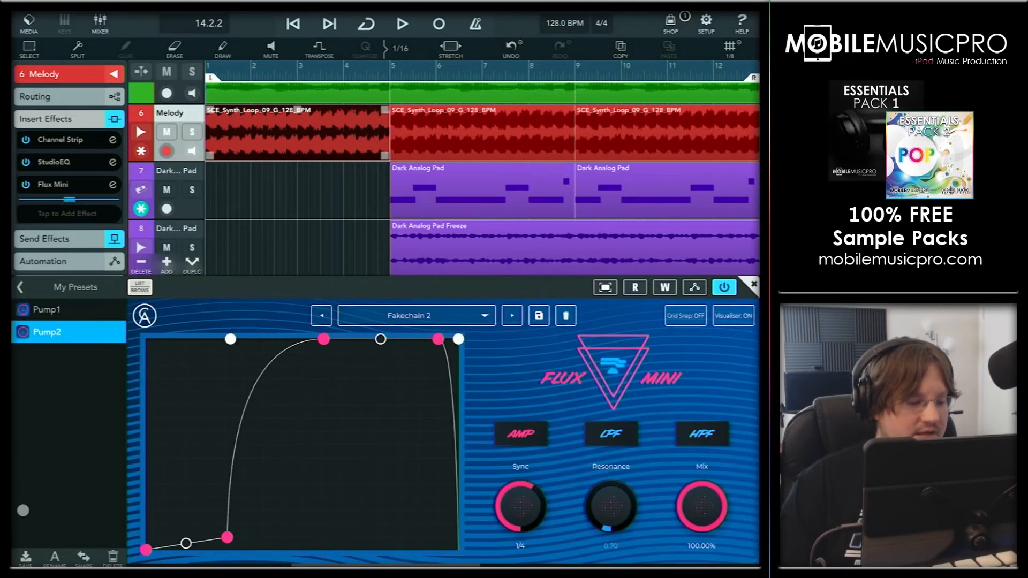
Back out of the preset folders and close the browser to return to the Flux Mini curve.
left_click(21, 287)
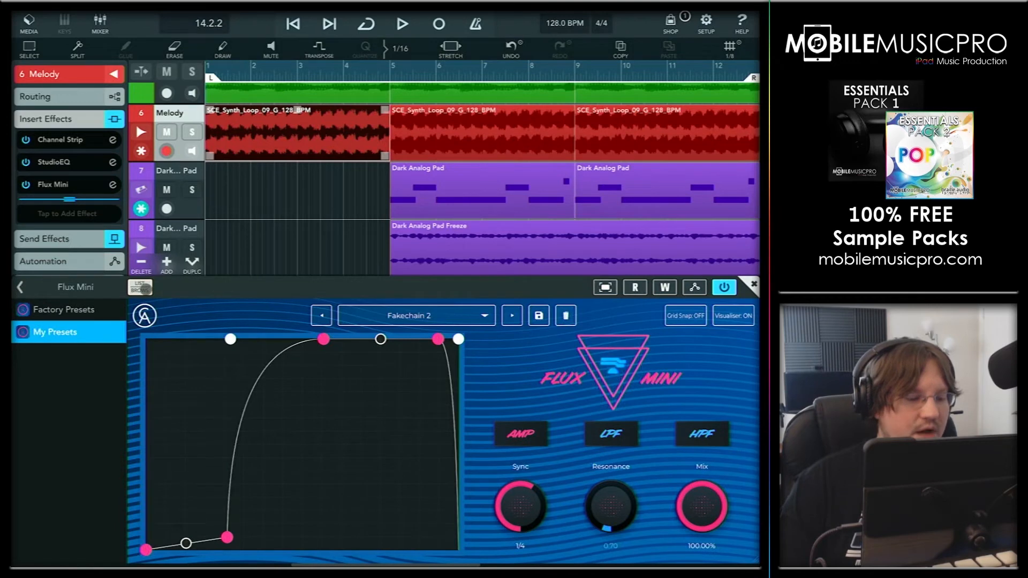
left_click(65, 309)
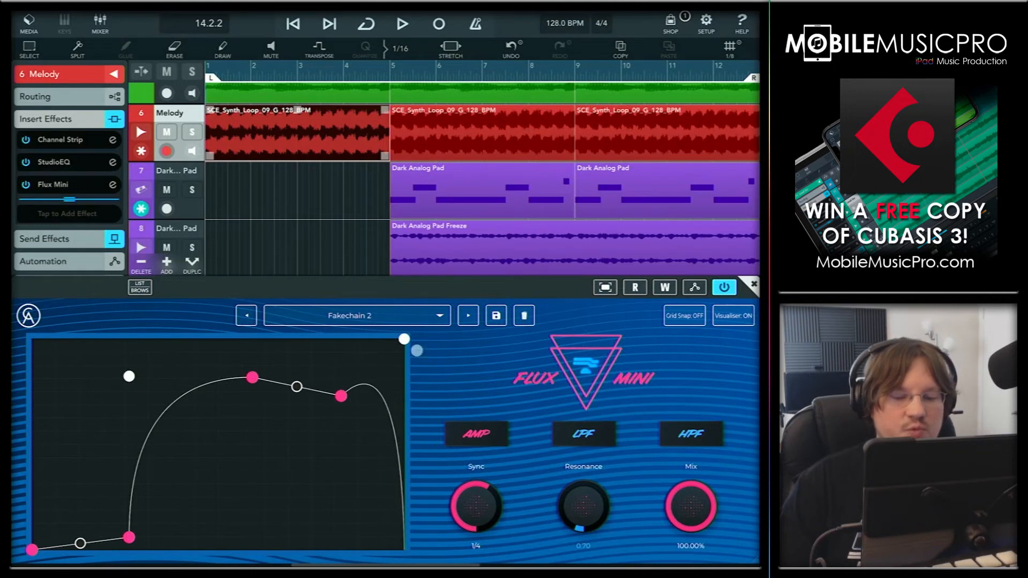
Move the curve points into two humps with a dip between them and bring up the factory presets.
left_click_drag(340, 396, 338, 376)
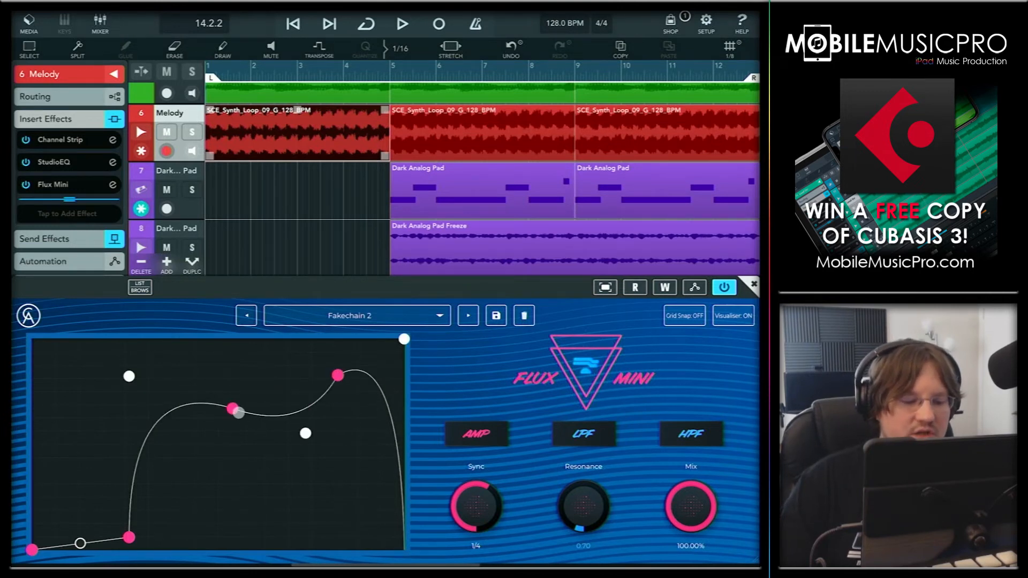
left_click_drag(235, 413, 235, 379)
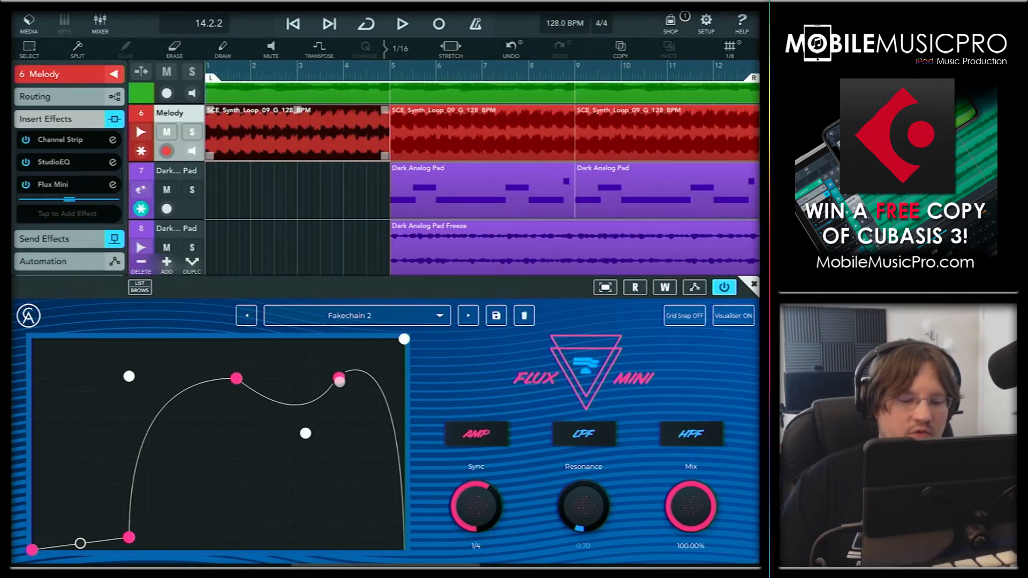
left_click_drag(339, 379, 349, 407)
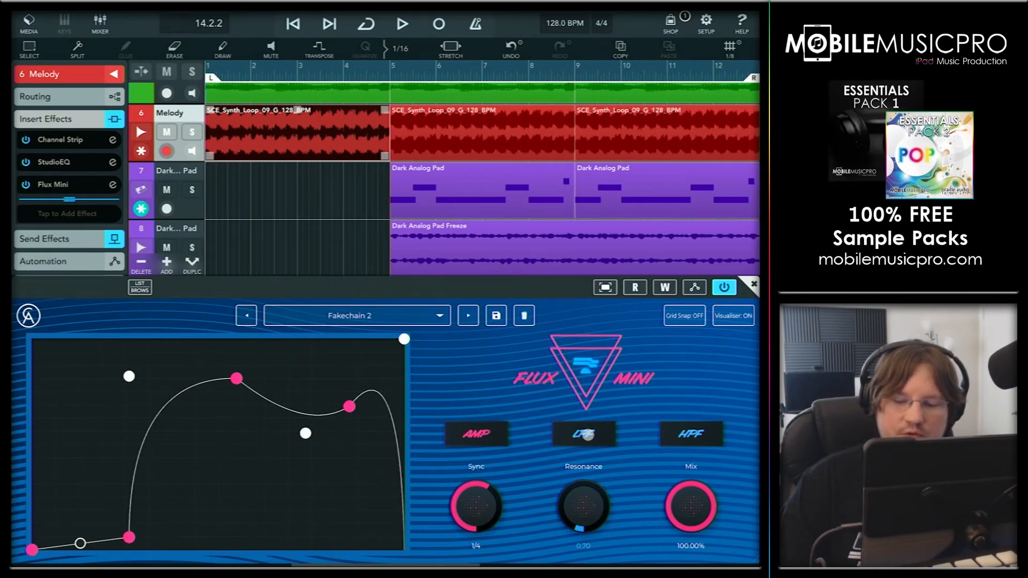
left_click(582, 433)
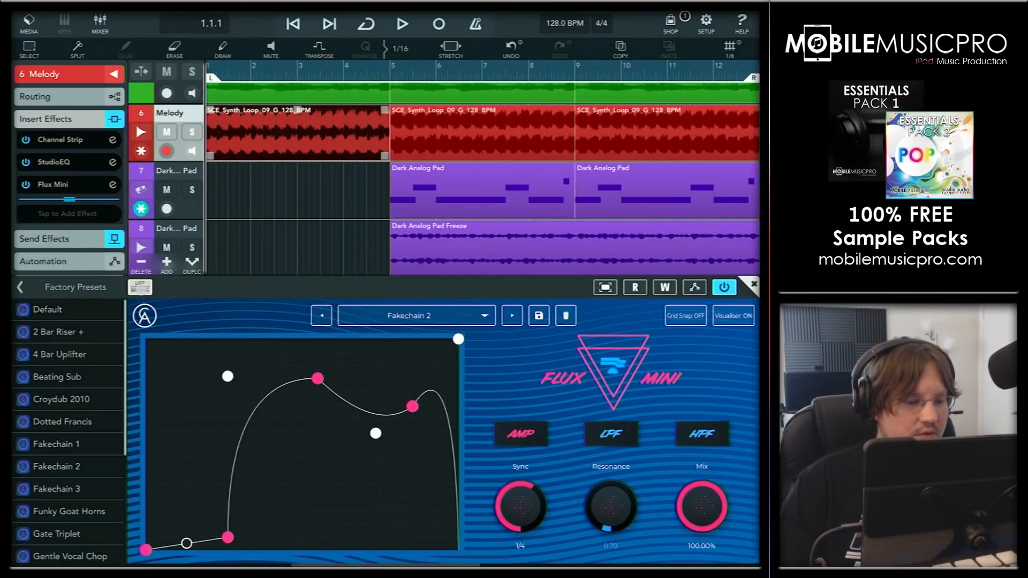
Audition Default, 2 Bar Riser, Croydub 2010, Dotted Francis, Funky Goat Horns and Fakechain 1-3 during playback.
left_click(47, 309)
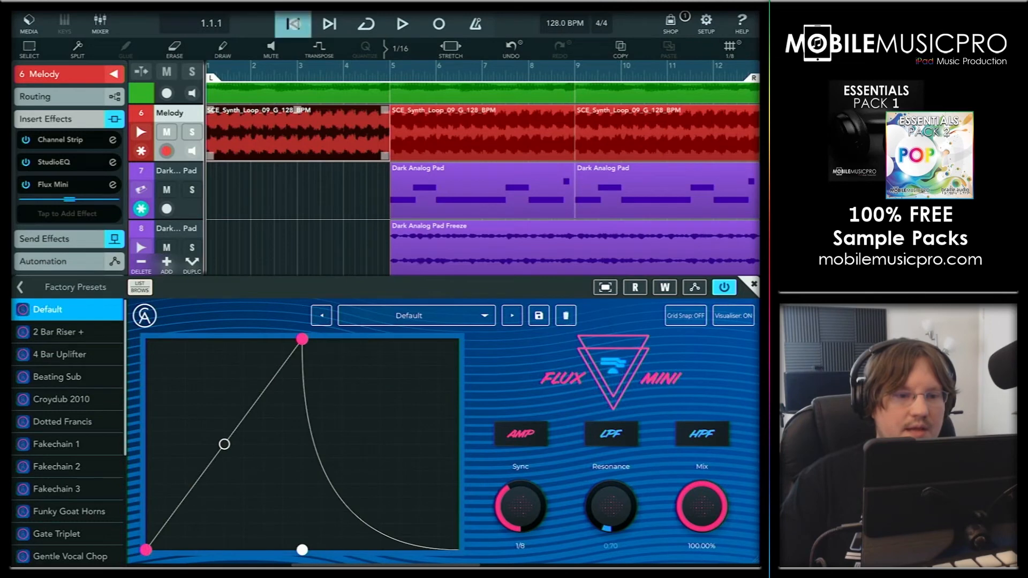
left_click(401, 24)
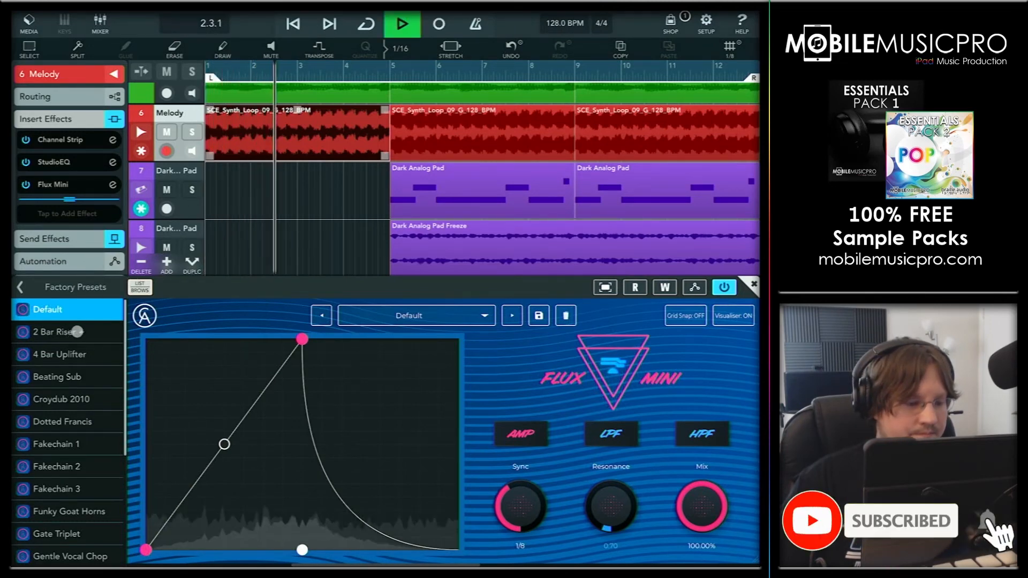
left_click(55, 332)
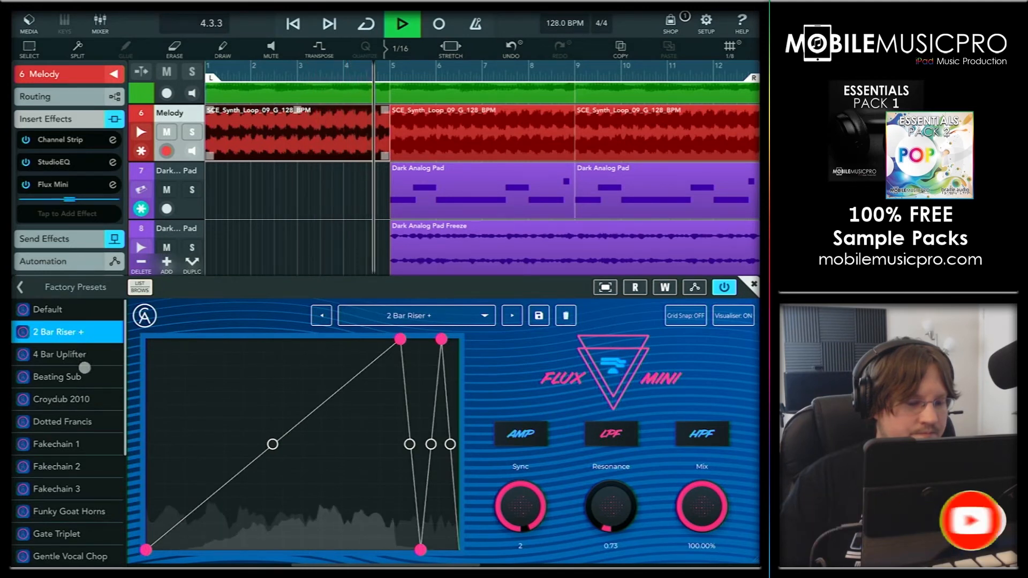
left_click(62, 400)
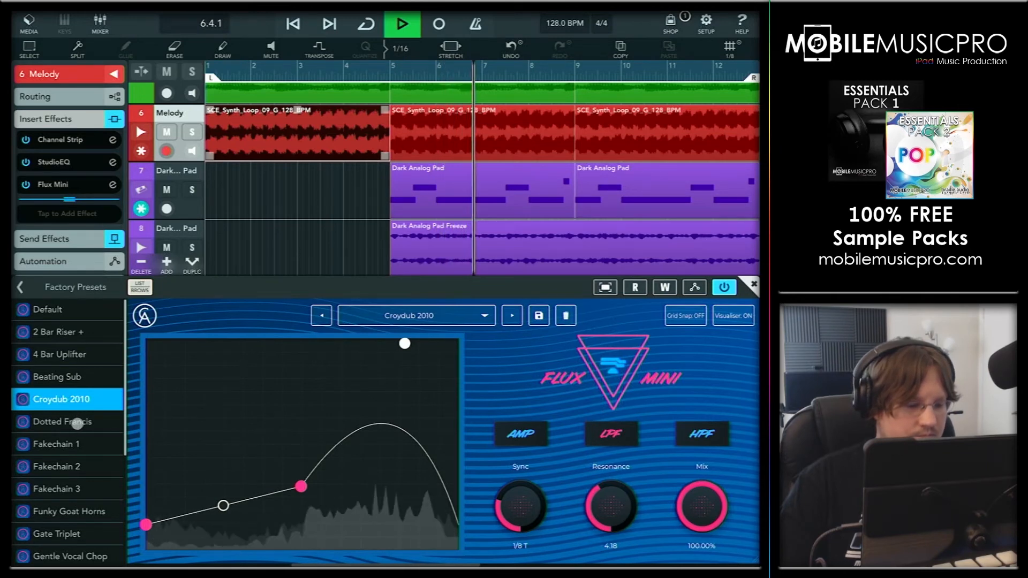
left_click(59, 422)
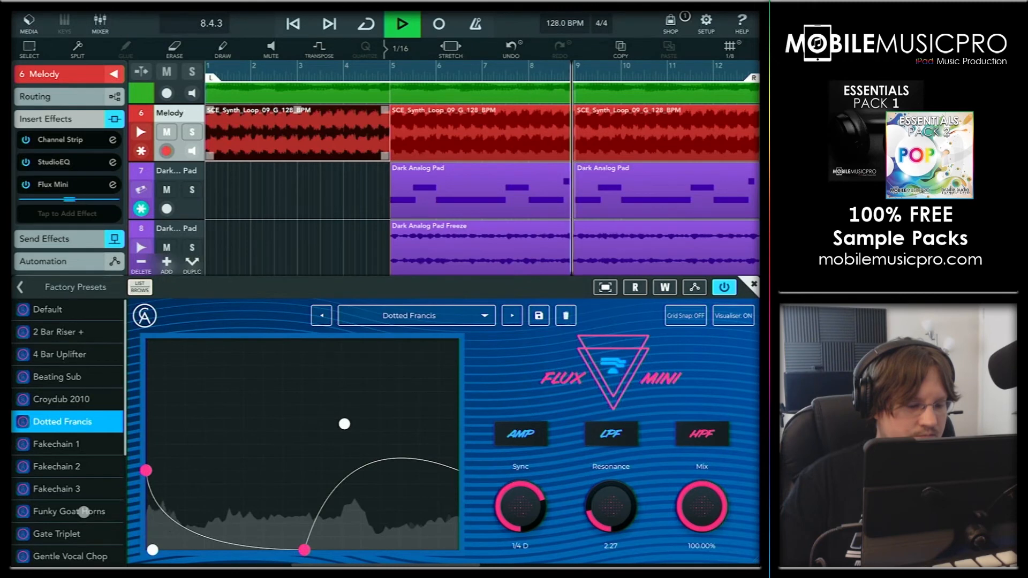
left_click(65, 512)
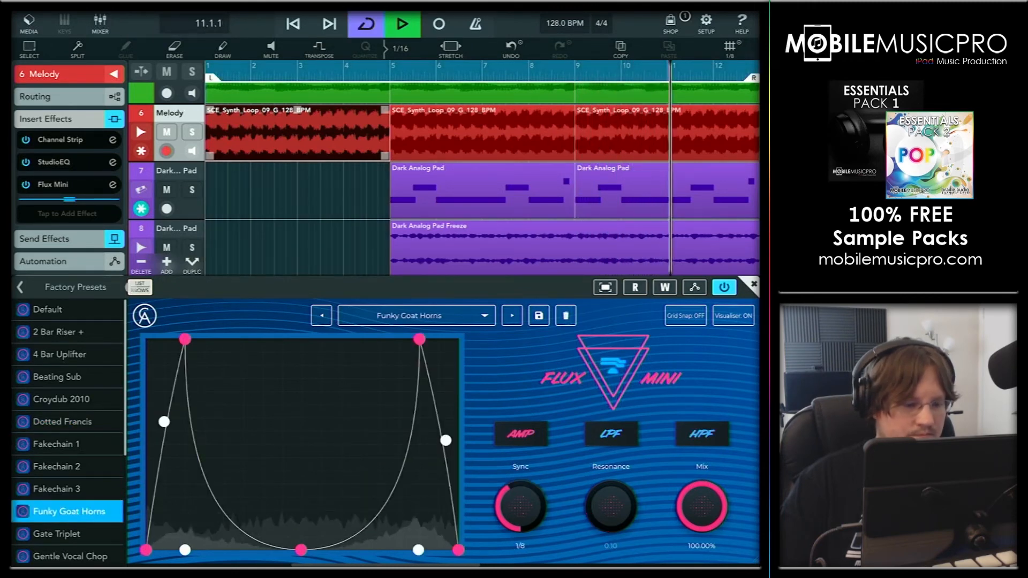
left_click(65, 443)
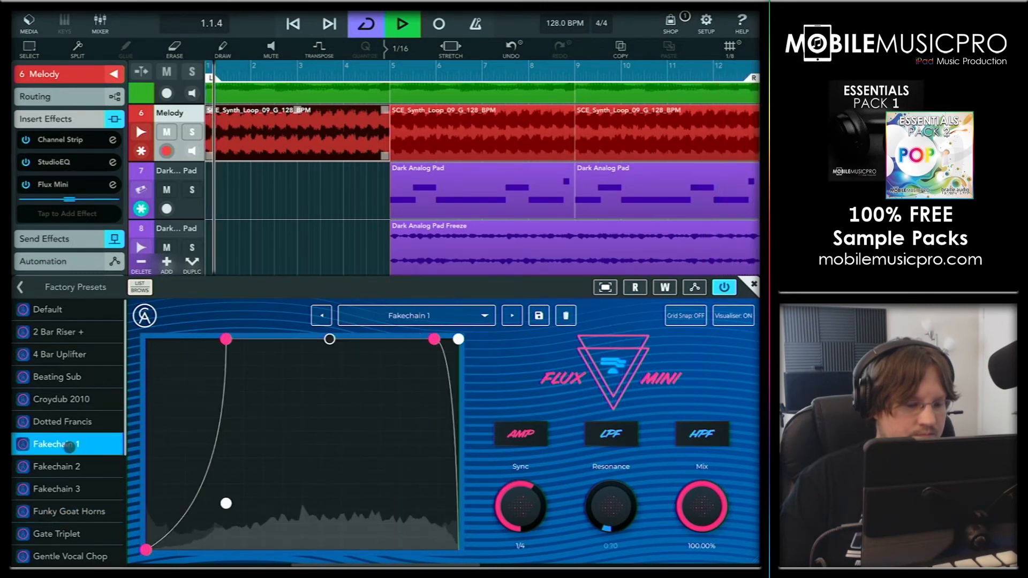
left_click(67, 465)
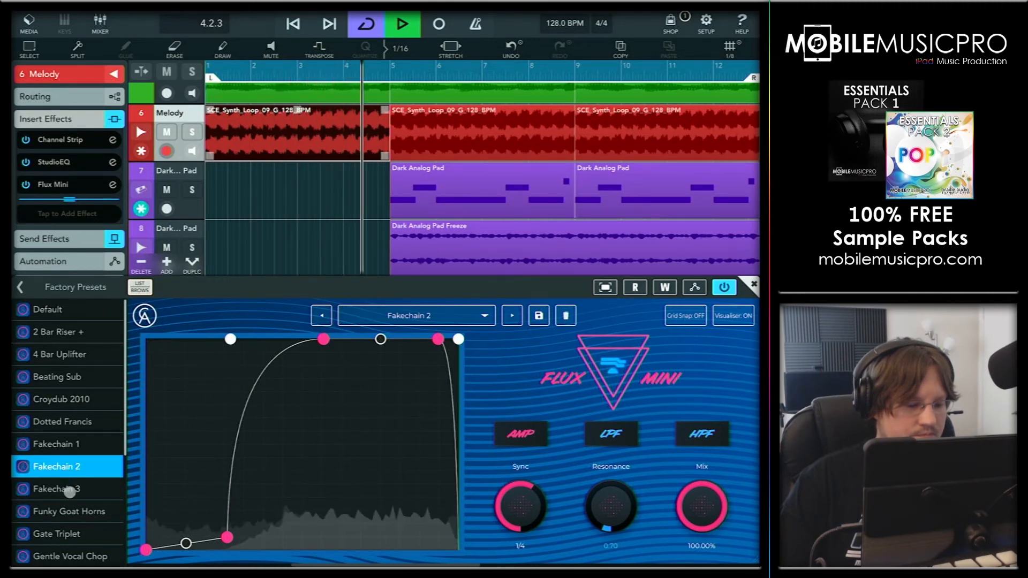
left_click(60, 489)
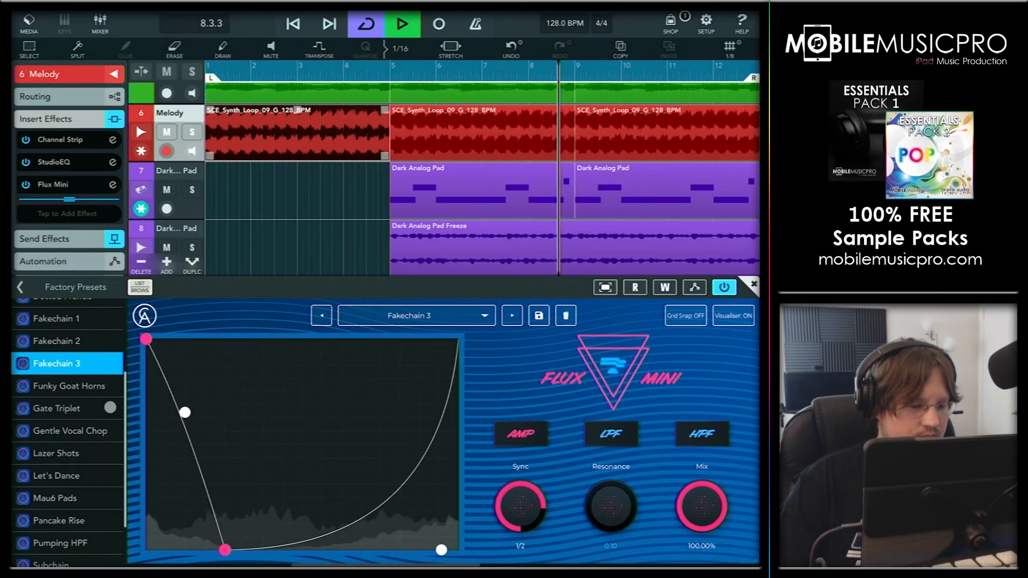
Audition Gate Triplet, Lazer Shots, Pumping HPF and Subchain, settle on Mau6 Pads, then stop playback.
left_click(55, 403)
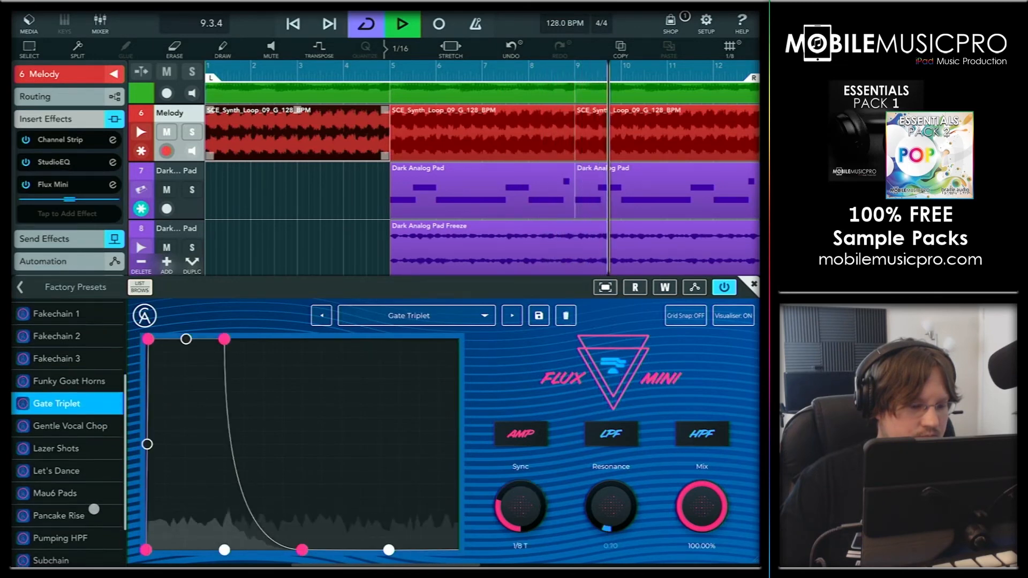
scroll("down", 3)
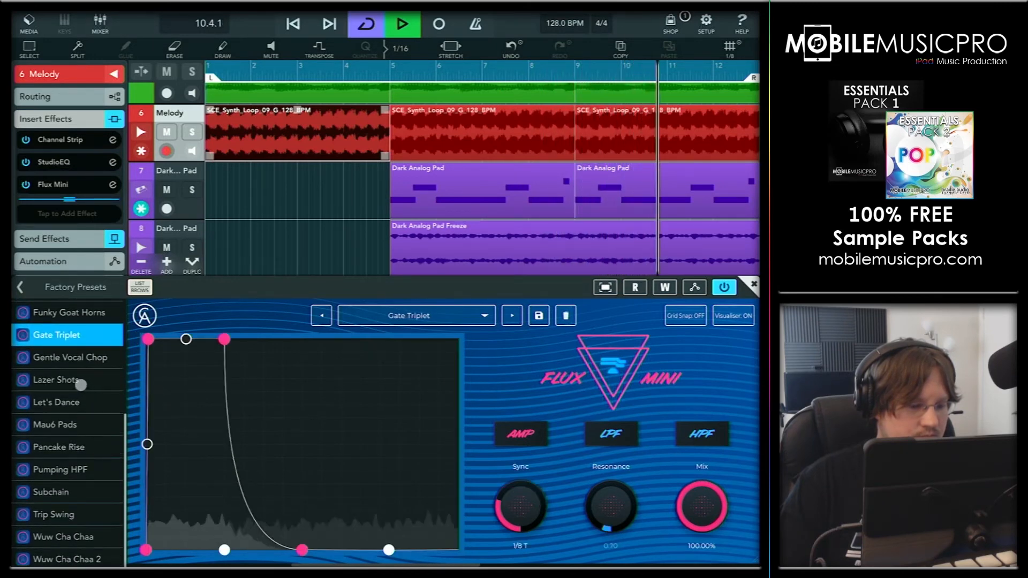
left_click(57, 379)
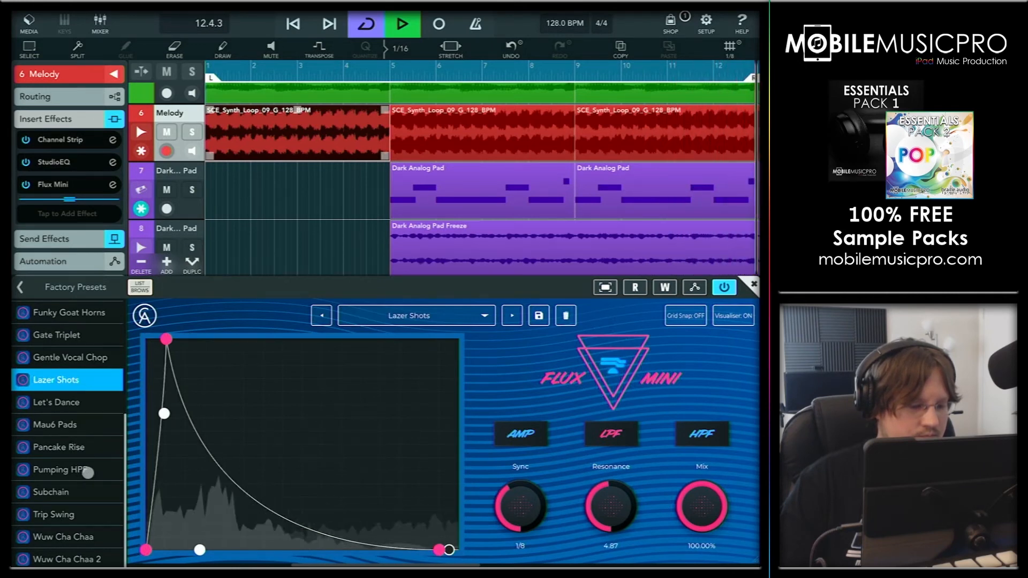
left_click(63, 469)
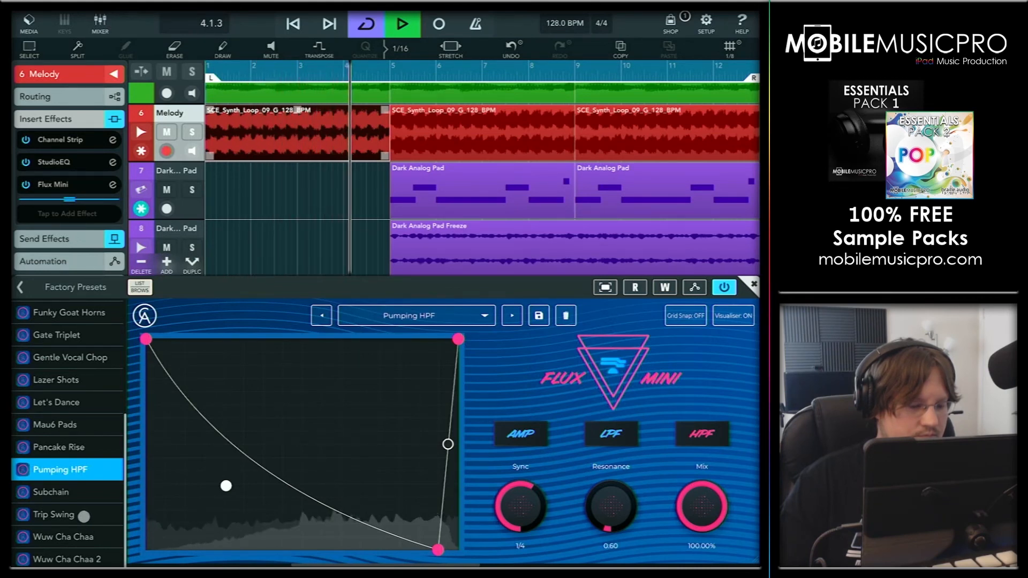
left_click(51, 491)
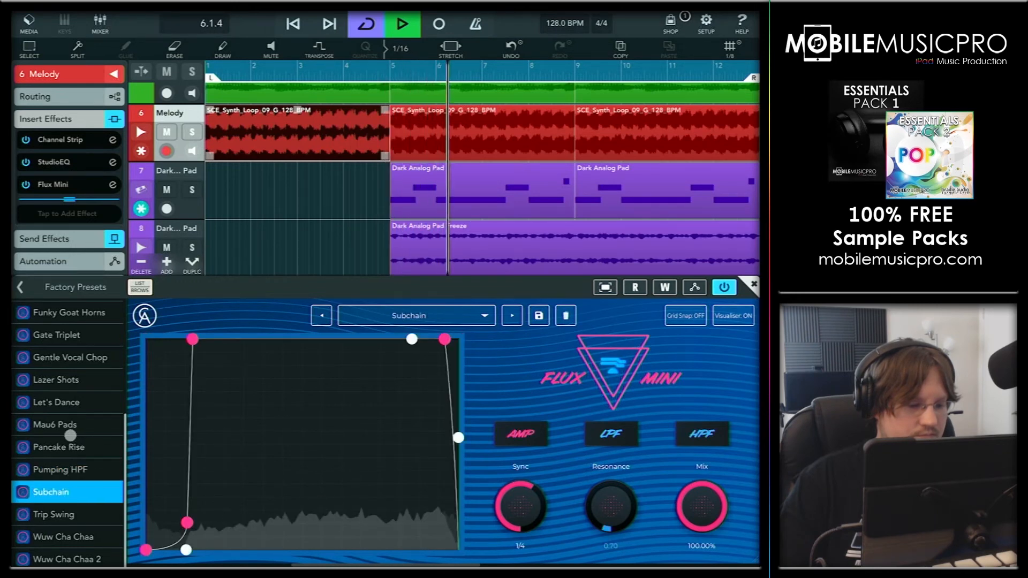
left_click(57, 424)
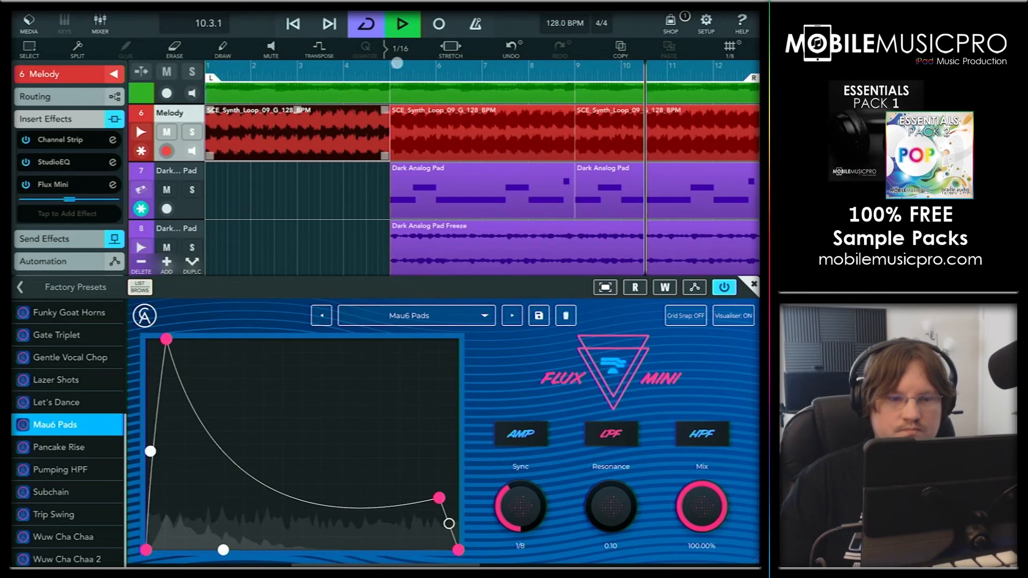
left_click(402, 24)
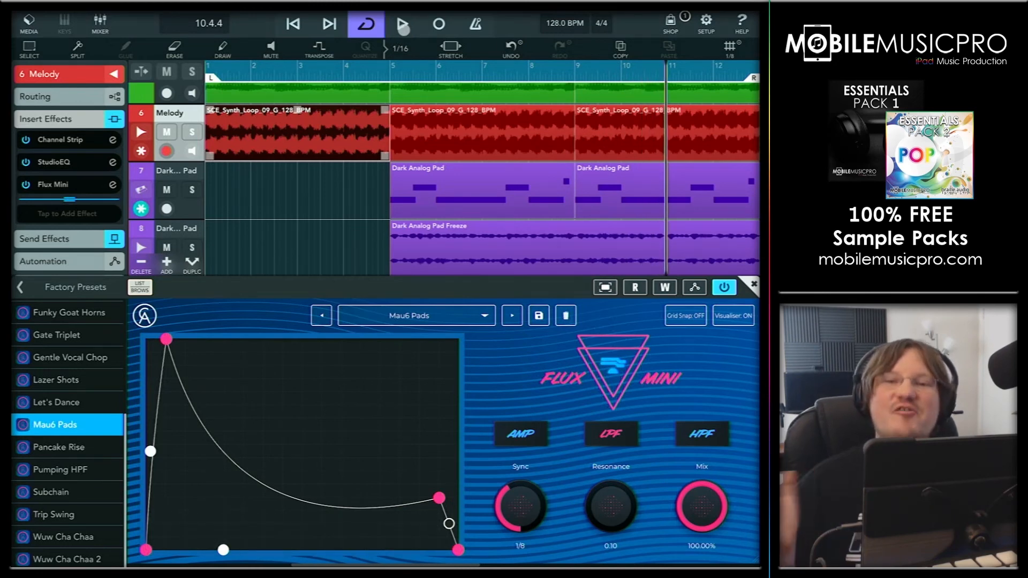